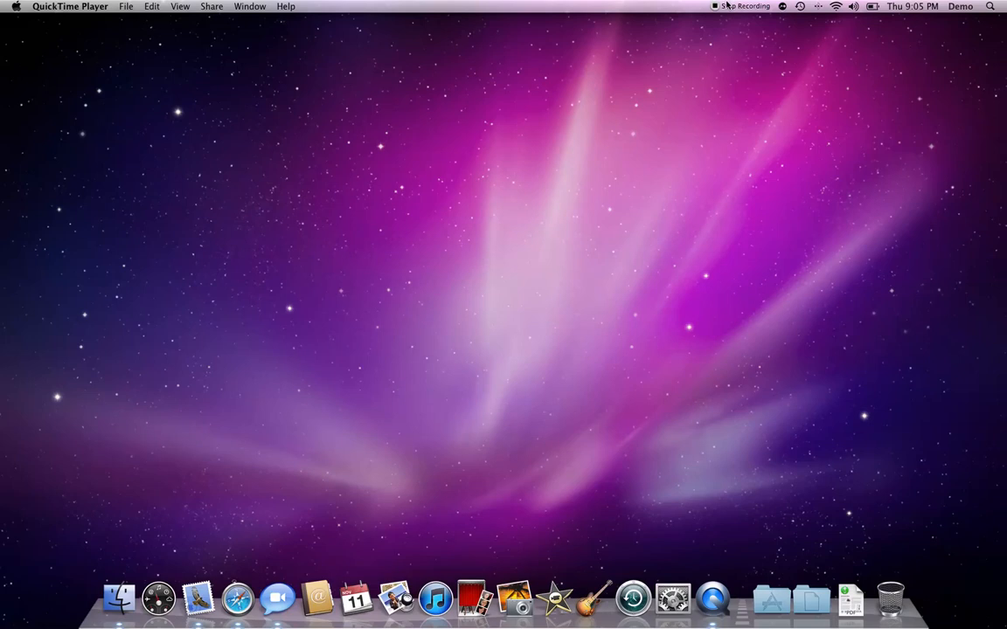
pyautogui.moveTo(237, 603)
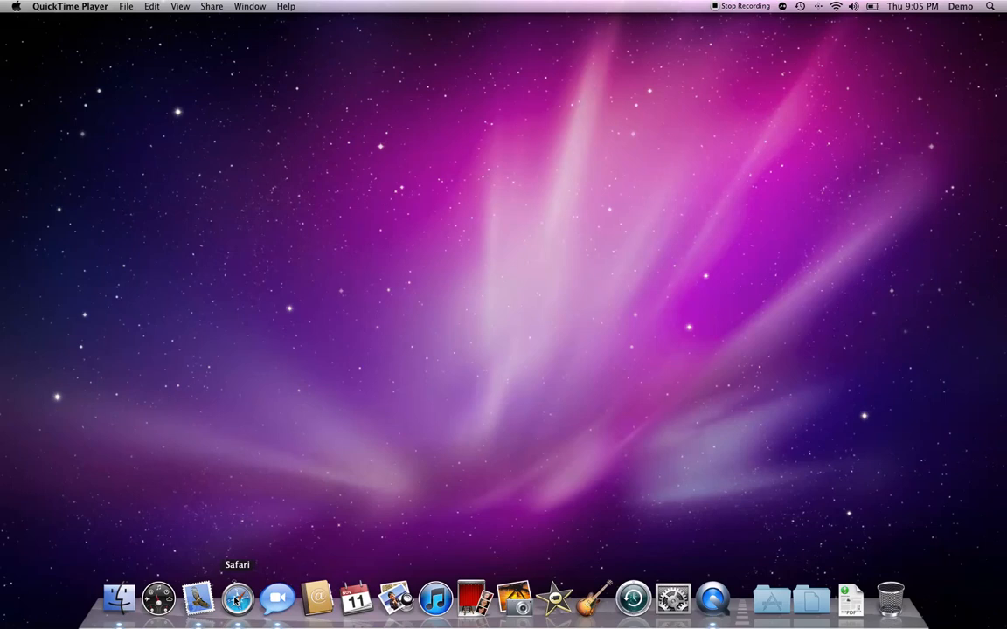
# - Launch Safari and load the AIM.com homepage with its web sign-in options
pyautogui.click(236, 600)
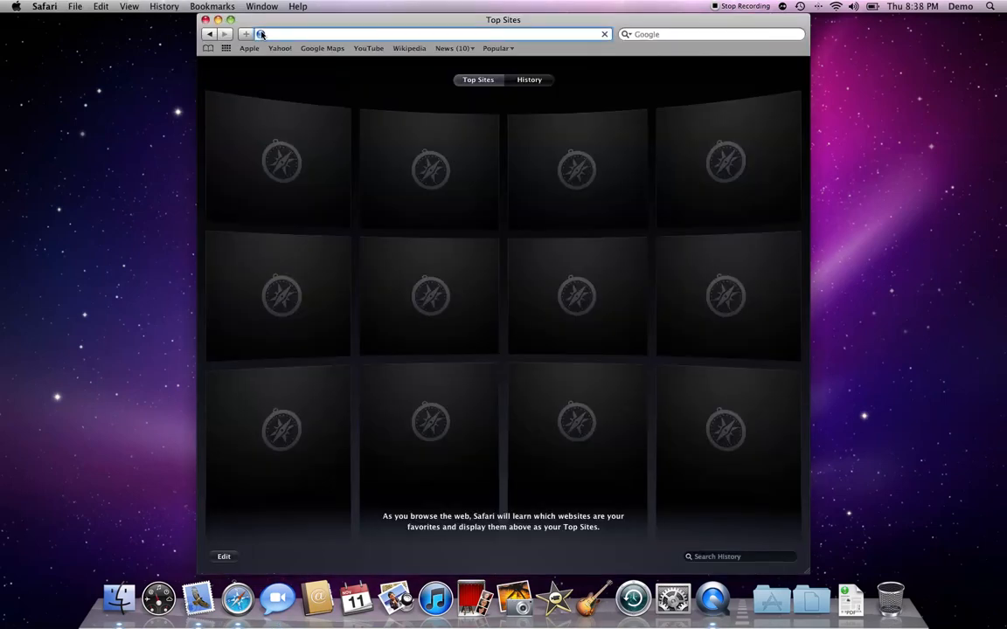
pyautogui.write('aigslist')
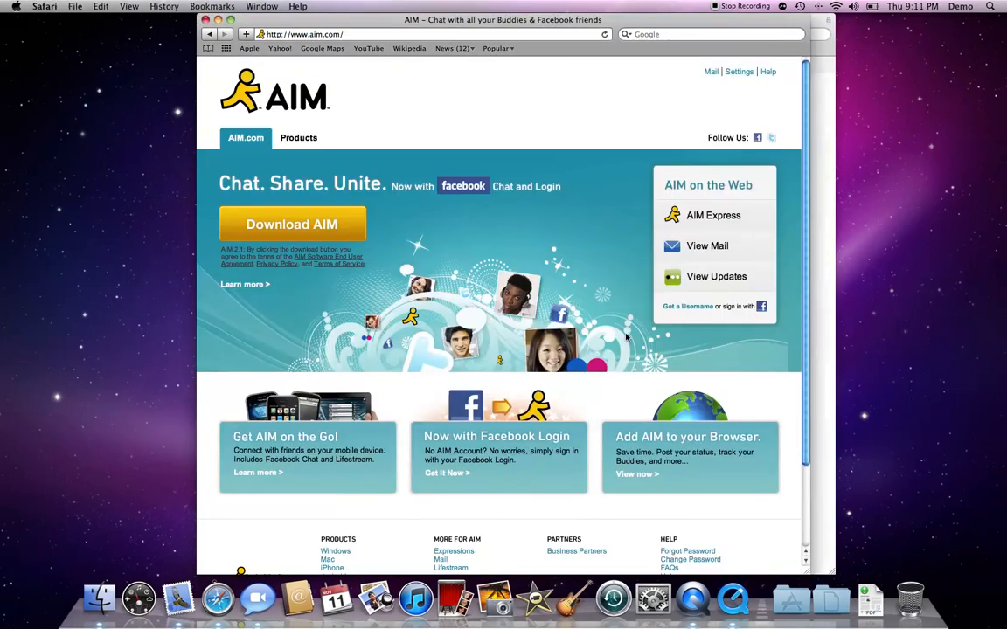
pyautogui.moveTo(687, 310)
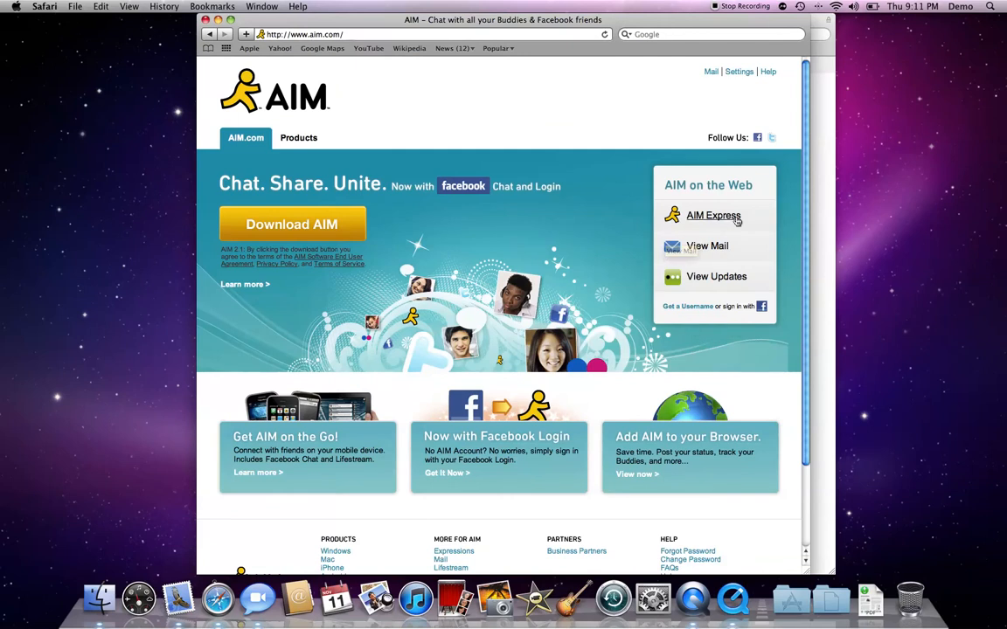
pyautogui.moveTo(708, 318)
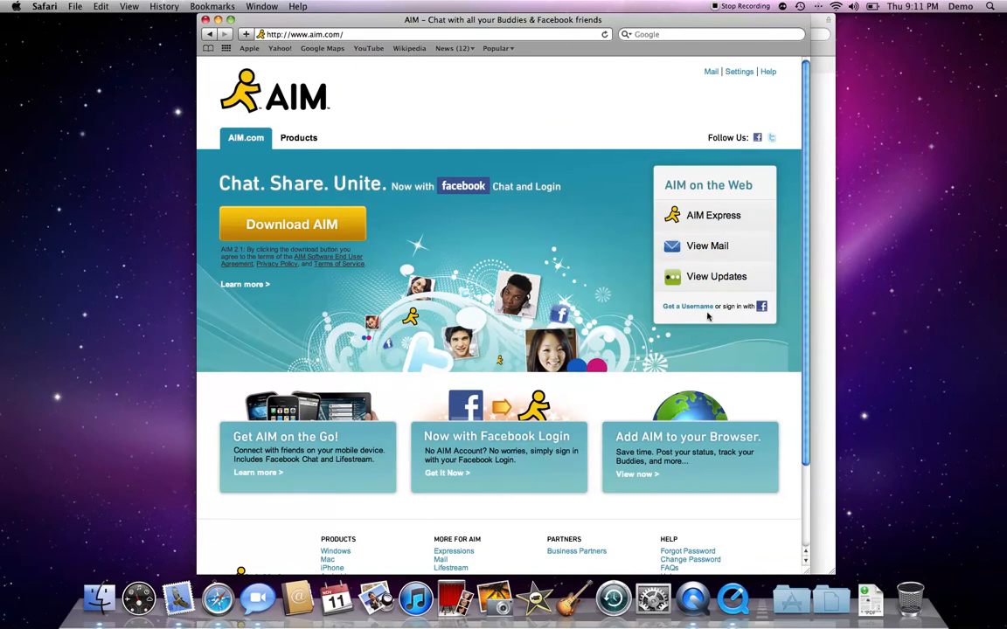
# - Open AIM's Get a Username form and switch it to register with an existing email address
pyautogui.click(688, 306)
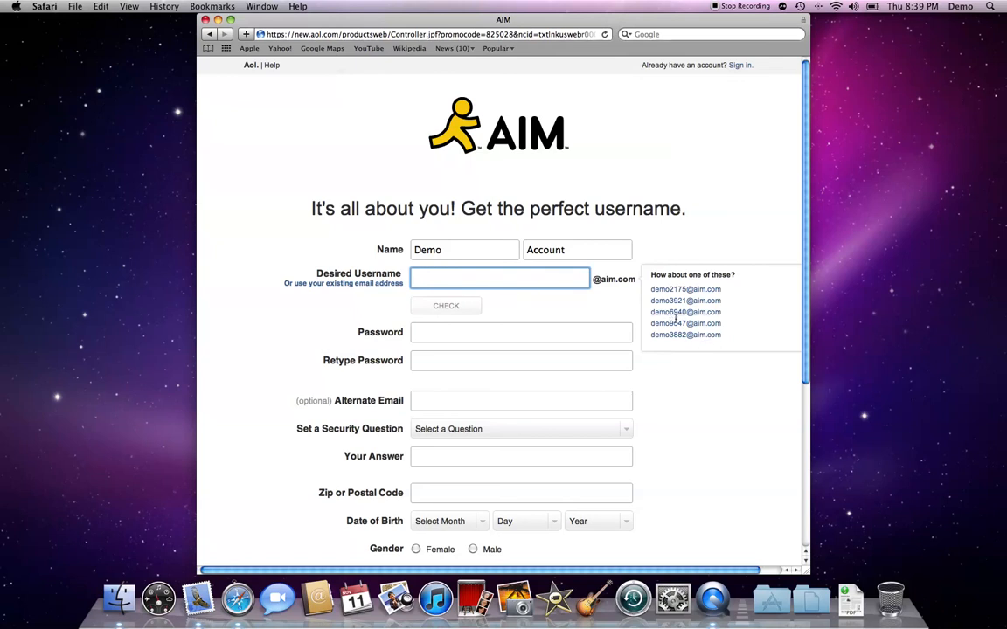
pyautogui.moveTo(335, 283)
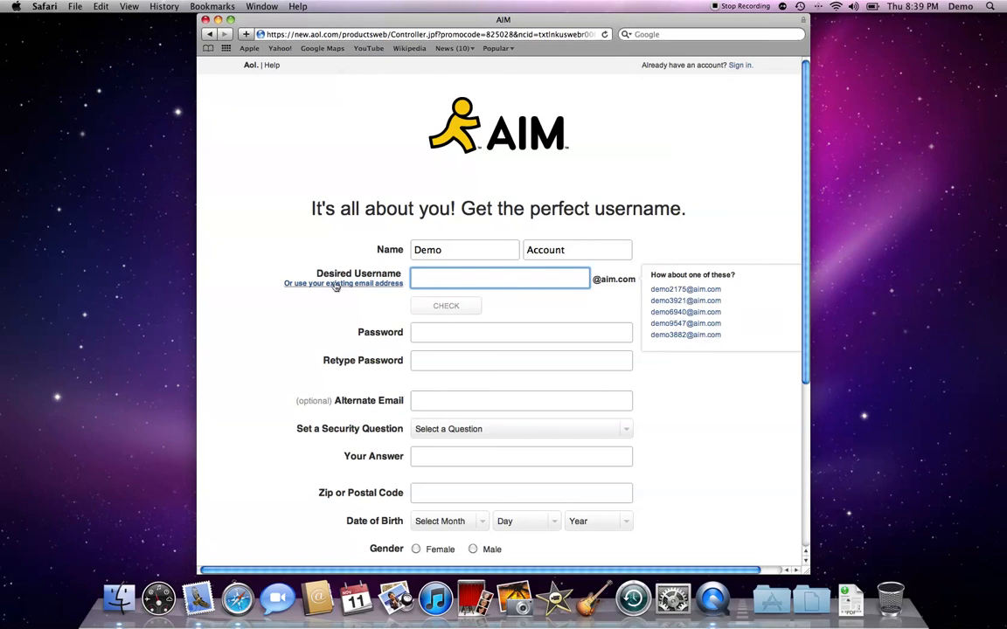
pyautogui.click(342, 284)
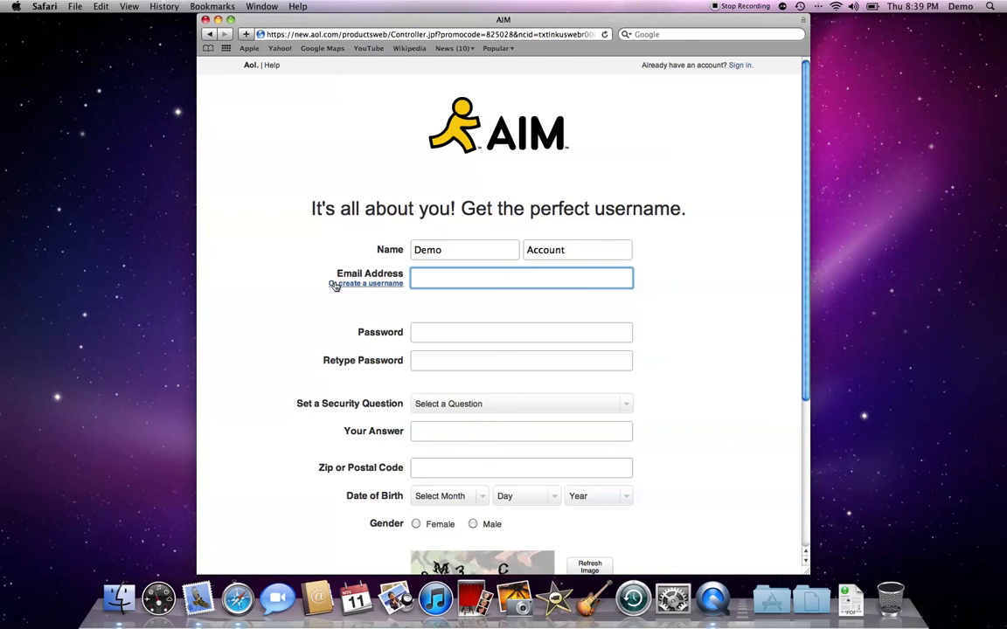
pyautogui.click(521, 278)
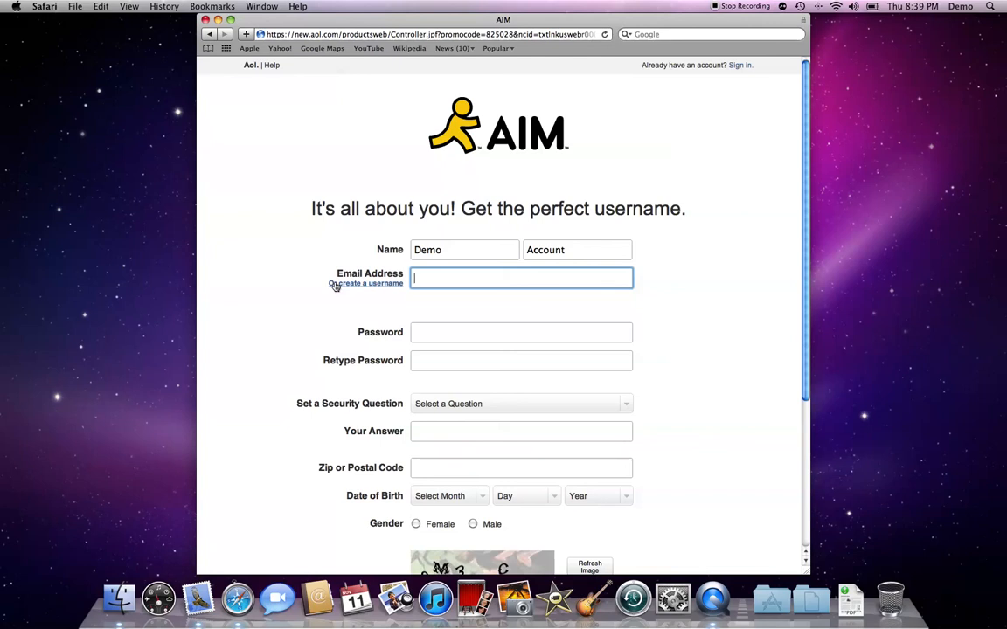
pyautogui.moveTo(366, 284)
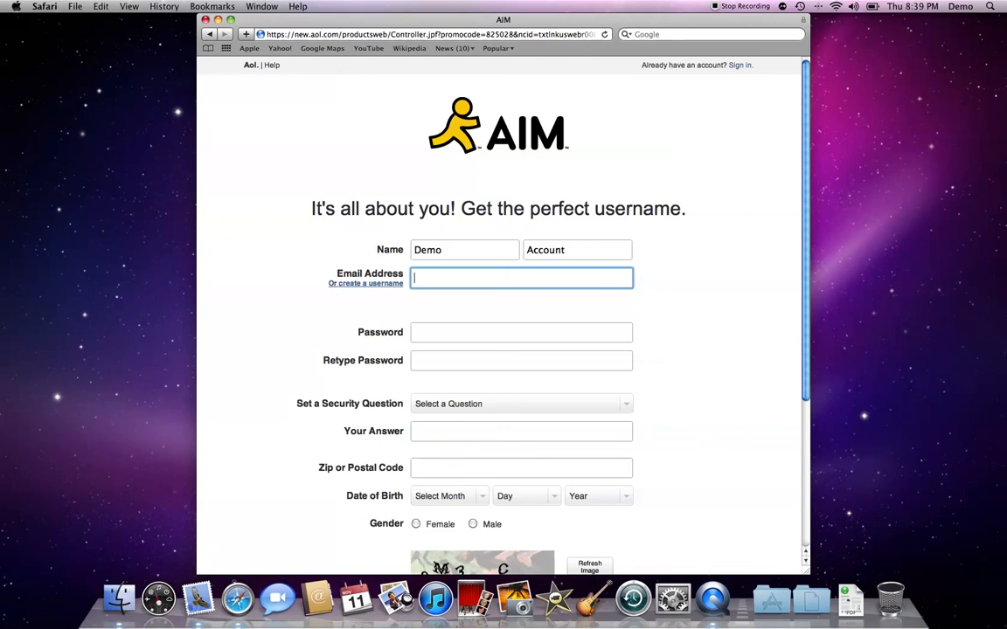
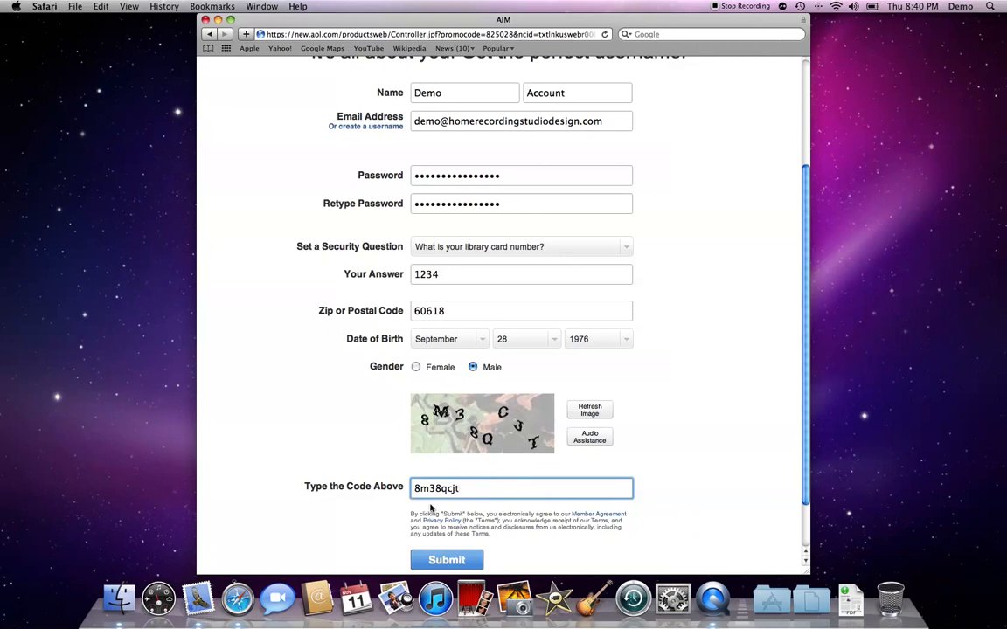
# - Fill the remaining sign-up fields and verification code, then submit the form
pyautogui.click(447, 560)
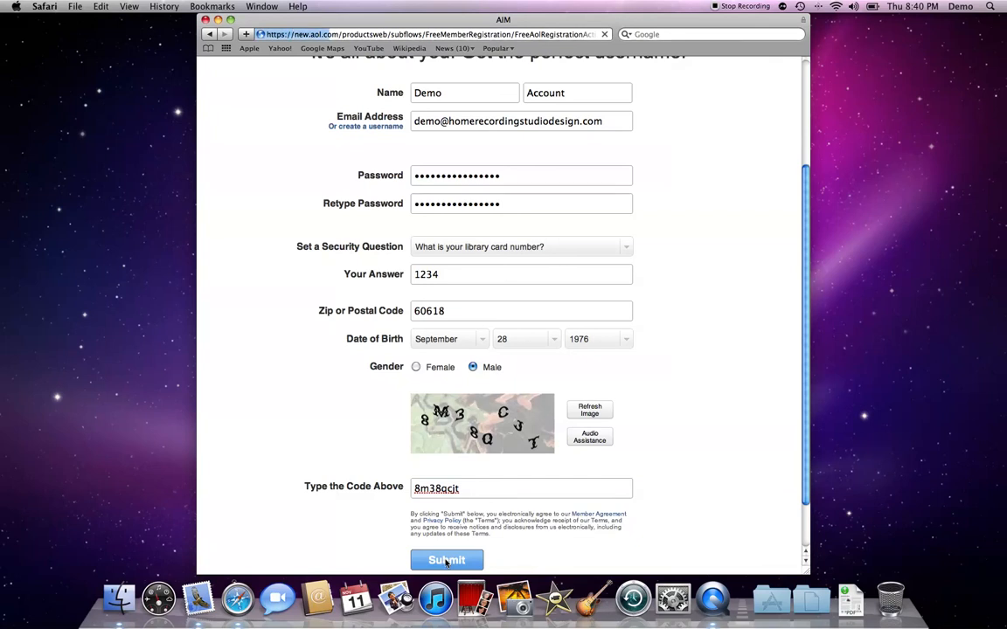
# - Review the account-created page showing the registered email and security question details
pyautogui.click(445, 559)
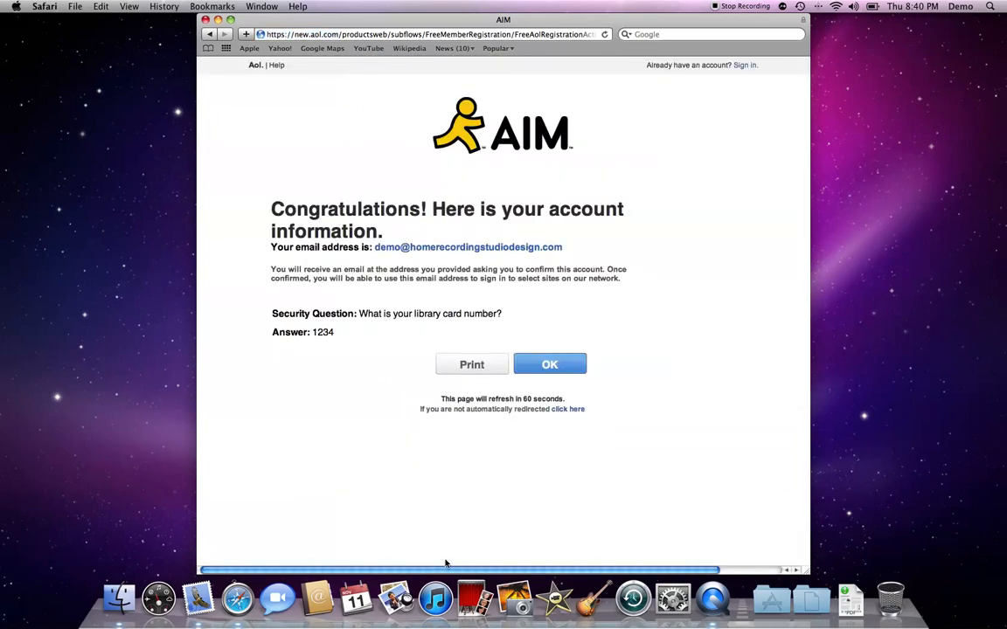
pyautogui.moveTo(435, 485)
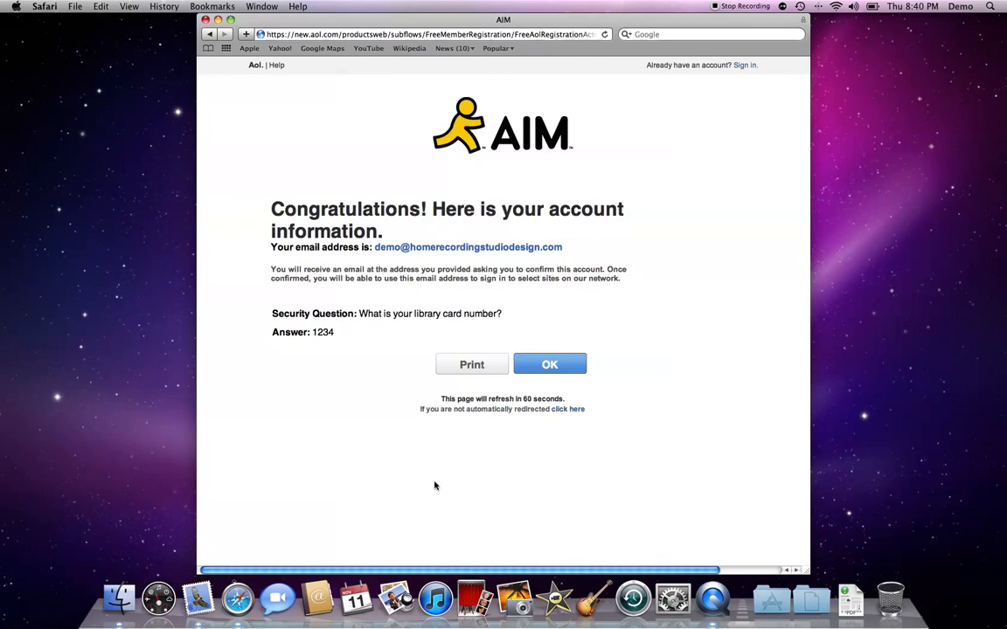
pyautogui.moveTo(387, 362)
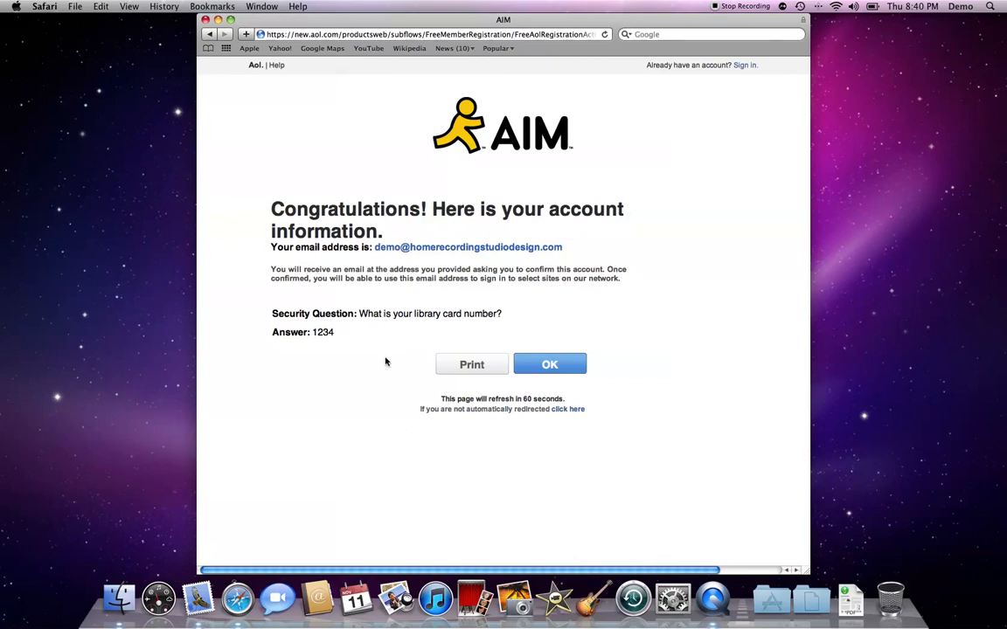
pyautogui.moveTo(197, 599)
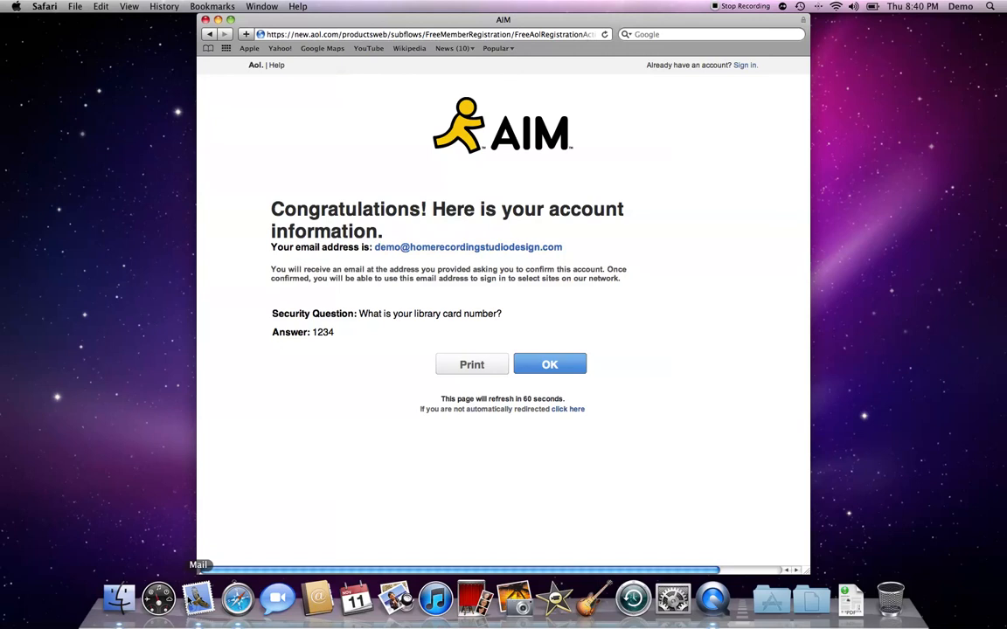
# - Open Mail, fetch new mail, and view the Screen Name Service Registration Confirmation message
pyautogui.click(199, 601)
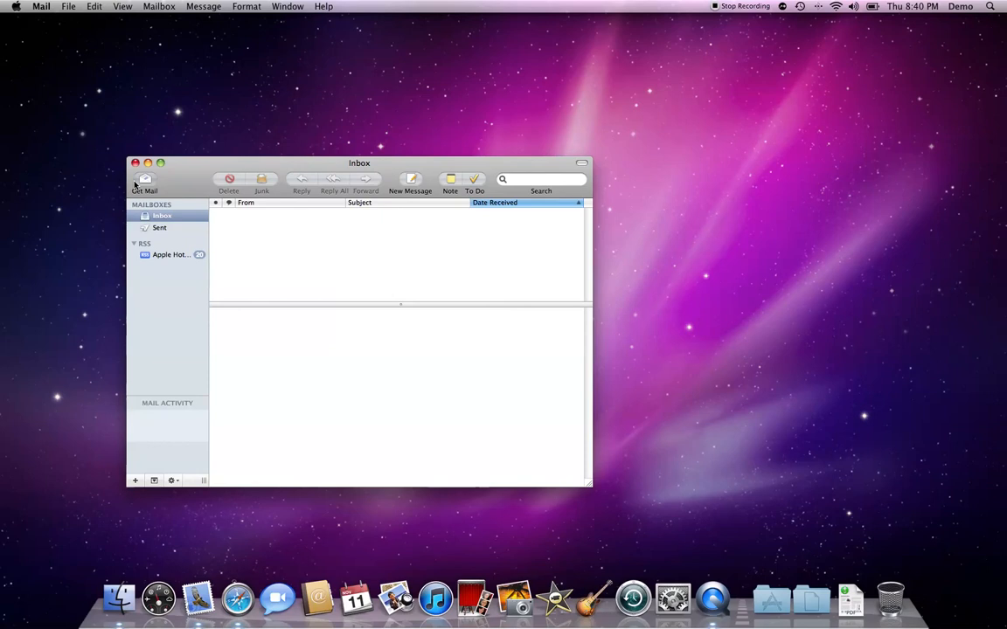
pyautogui.click(144, 181)
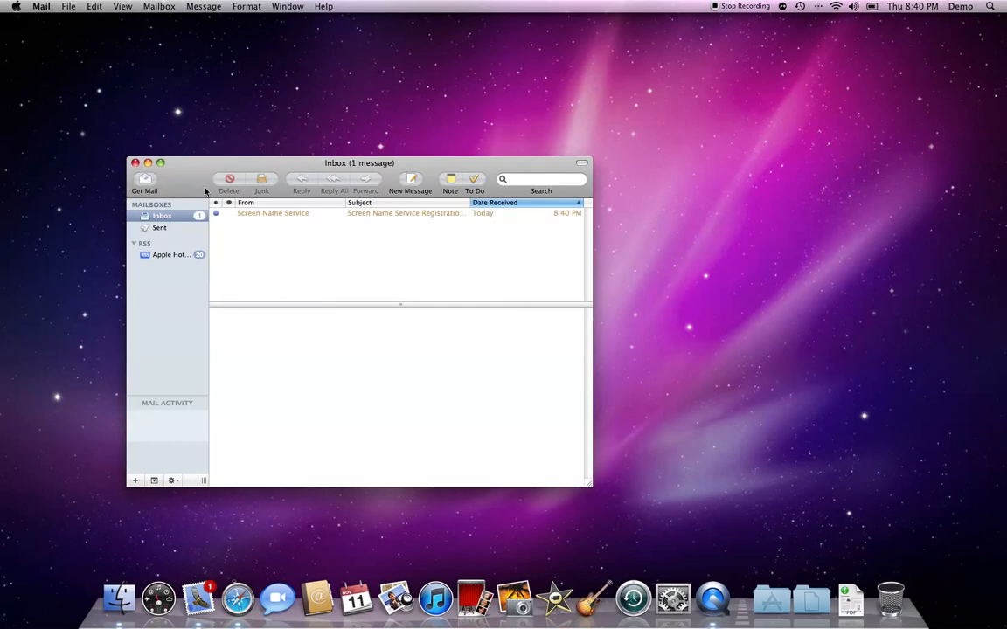
pyautogui.click(297, 213)
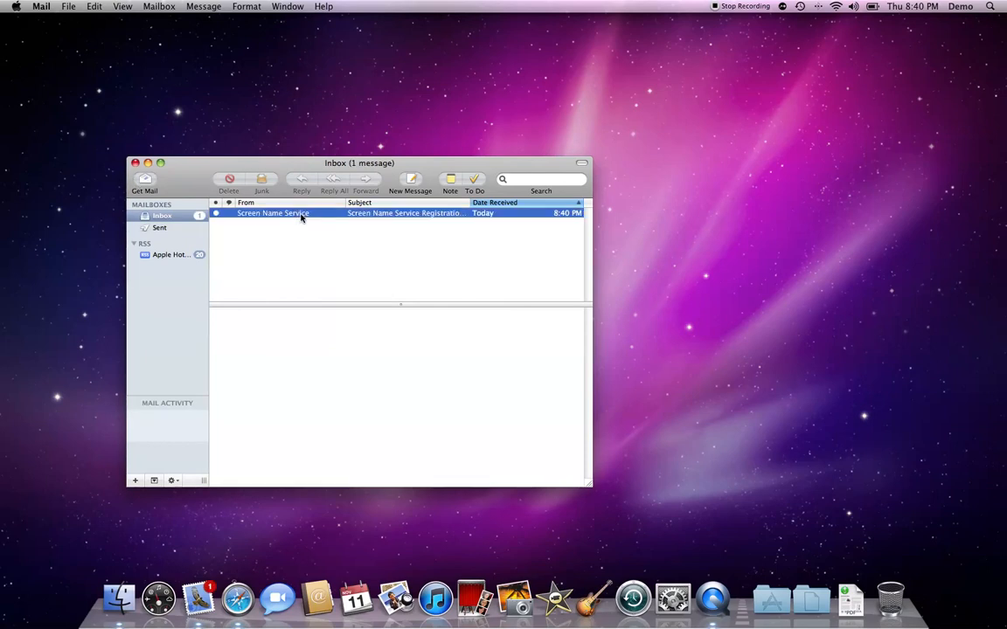
pyautogui.click(273, 213)
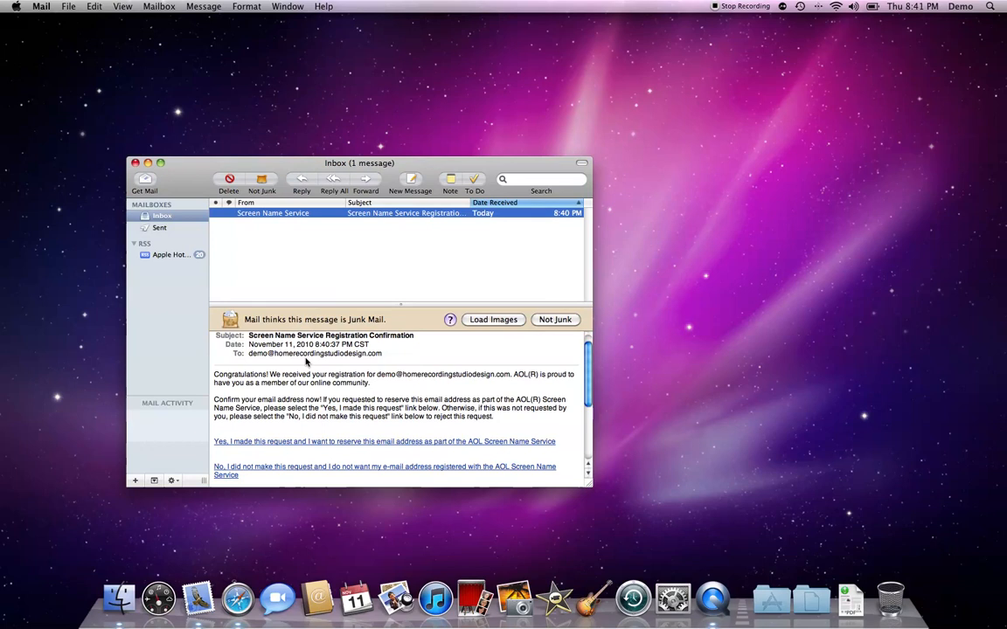
pyautogui.moveTo(328, 446)
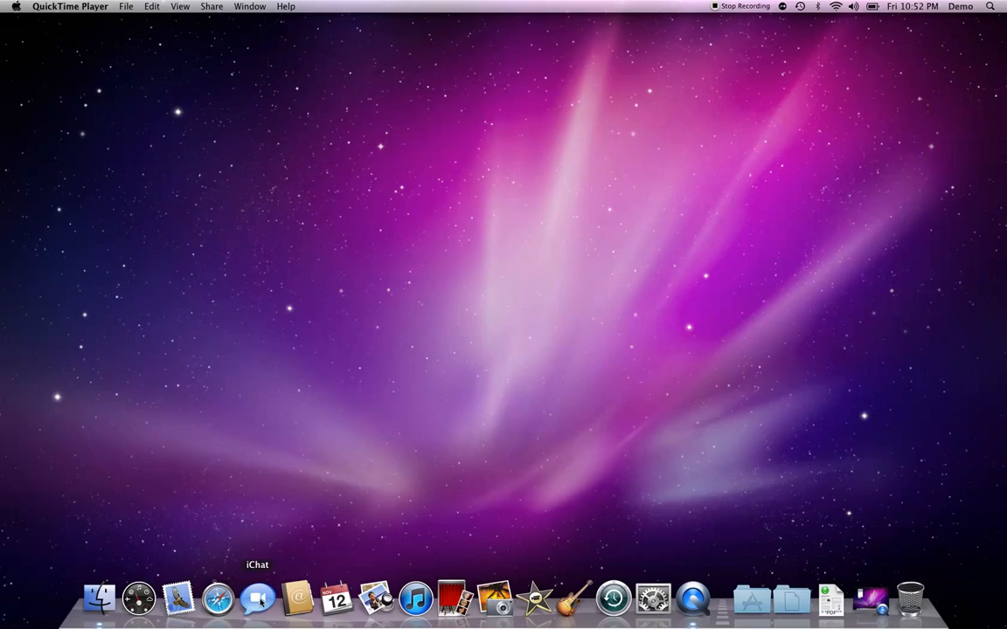
pyautogui.moveTo(101, 611)
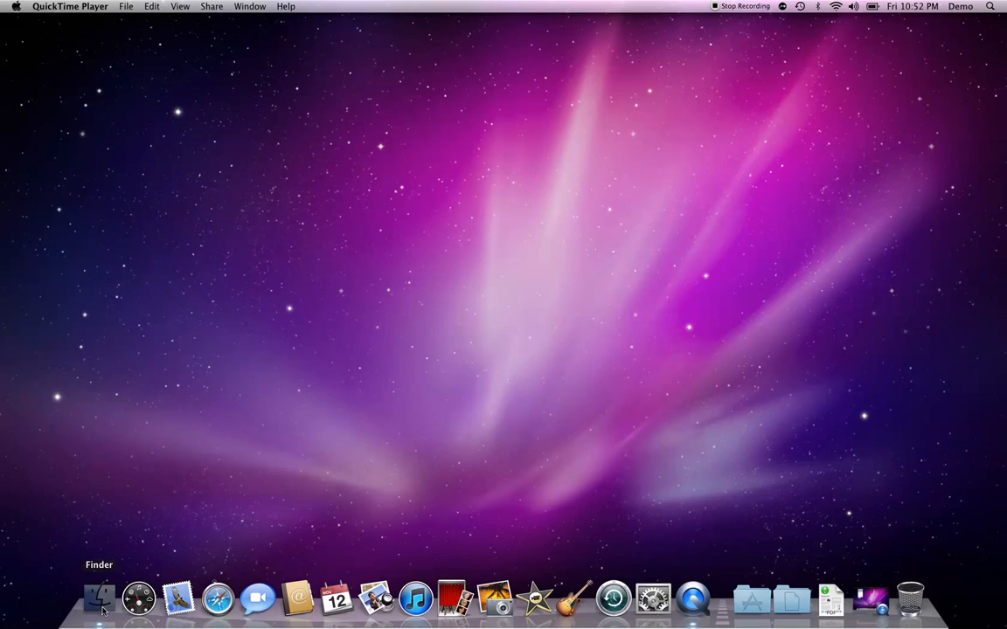
# - Open a Finder window on Applications and scroll down until iChat is visible
pyautogui.click(98, 601)
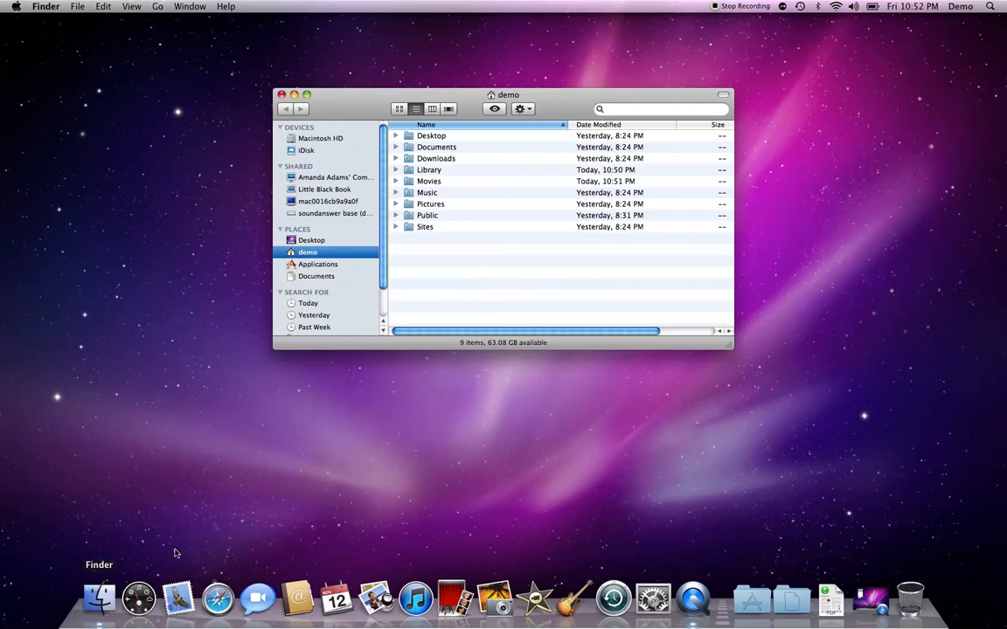
pyautogui.click(318, 264)
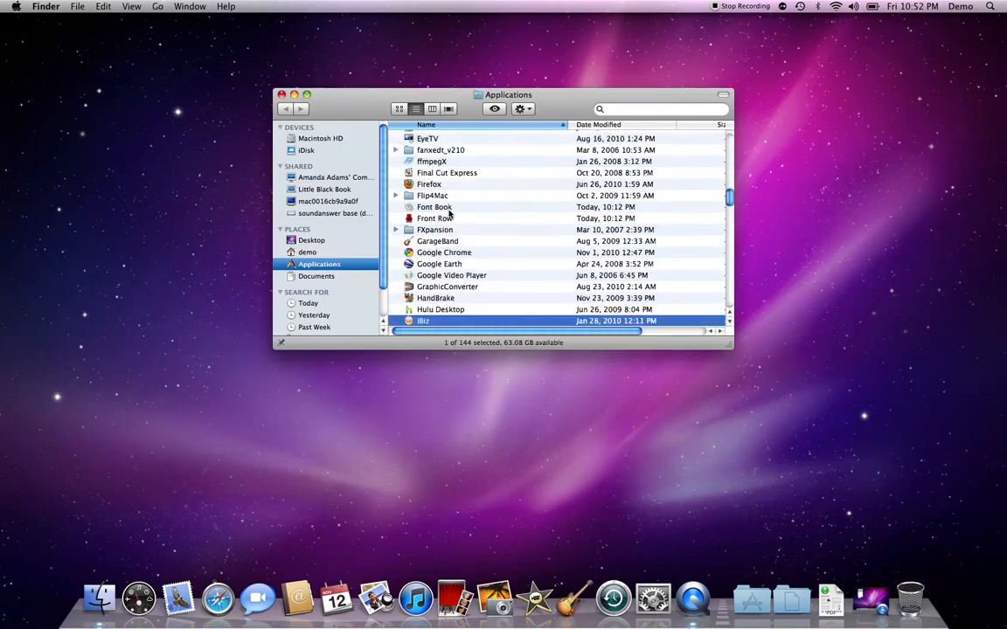
pyautogui.scroll(-3)
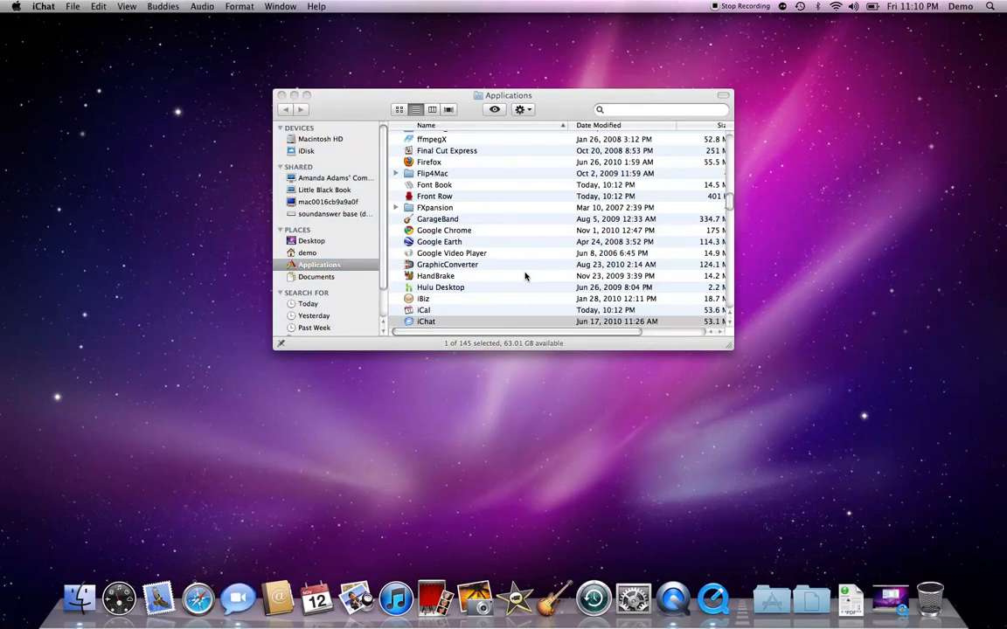
# - Launch iChat and complete its setup assistant with the new AIM account
pyautogui.doubleClick(425, 320)
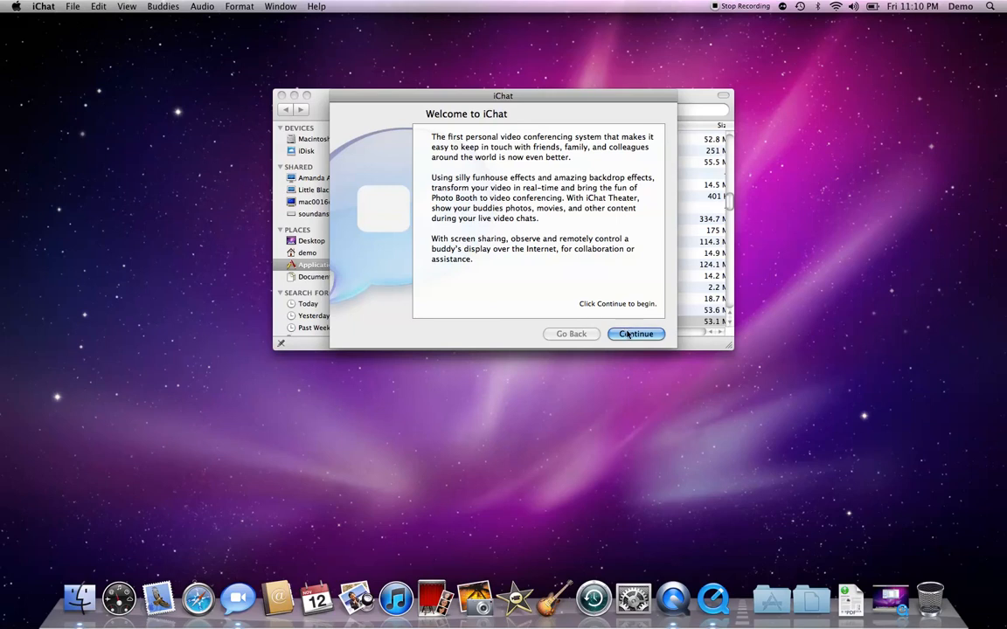
pyautogui.click(635, 334)
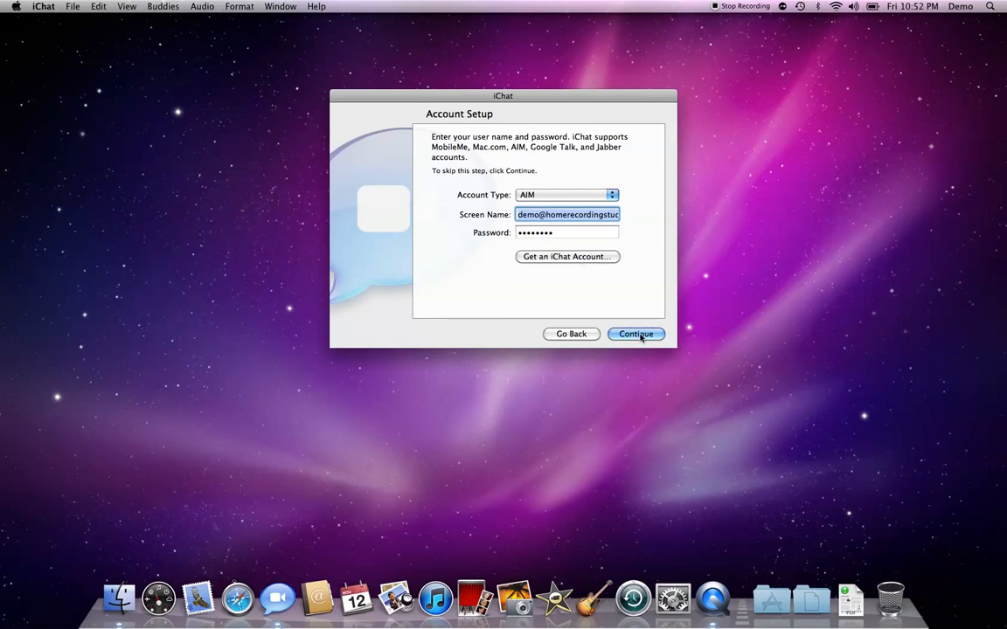
pyautogui.click(637, 334)
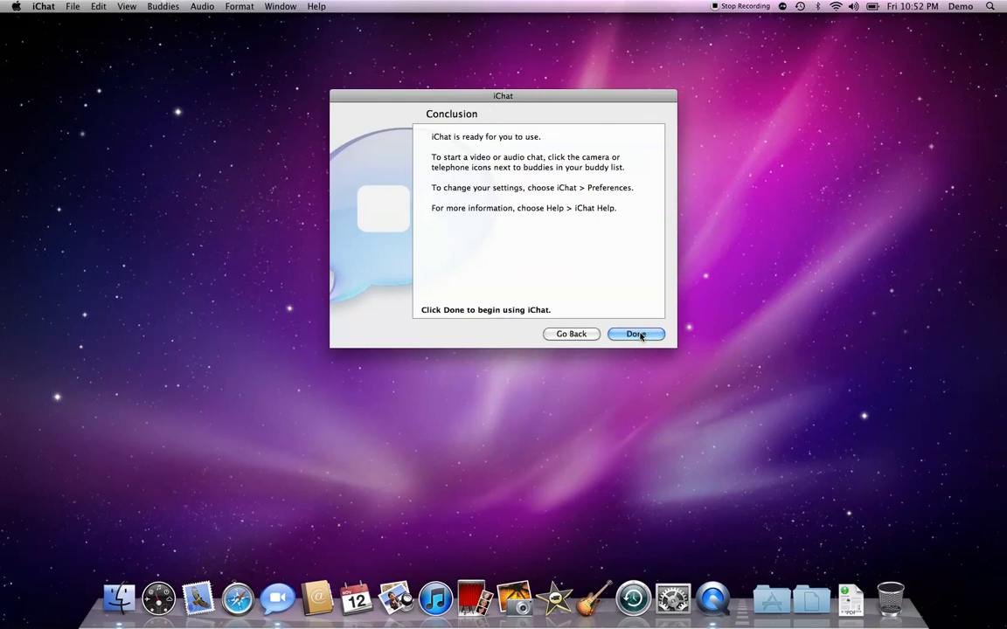
pyautogui.click(636, 334)
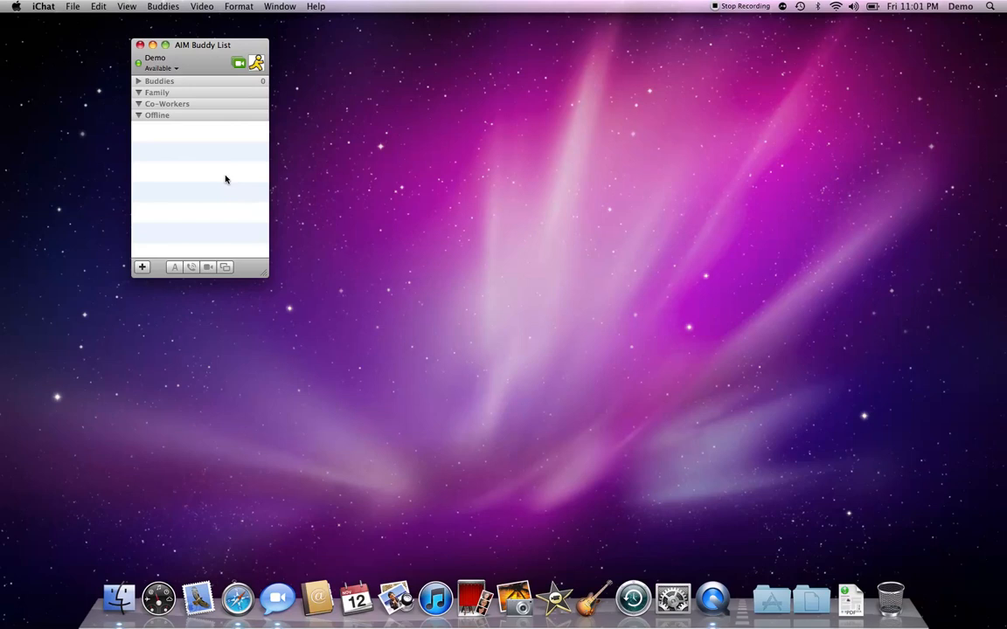
pyautogui.moveTo(147, 258)
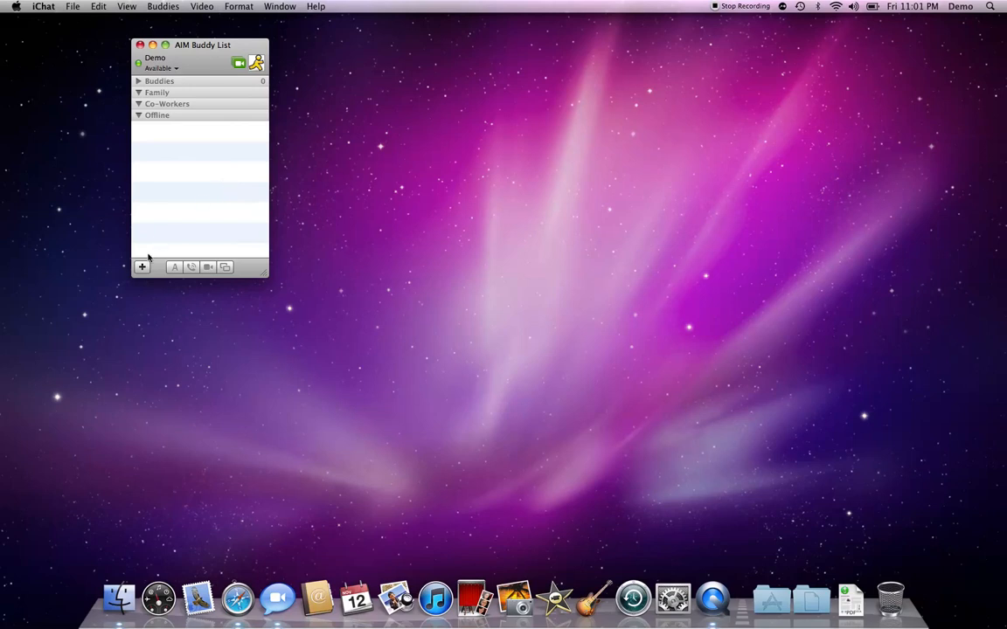
pyautogui.moveTo(144, 267)
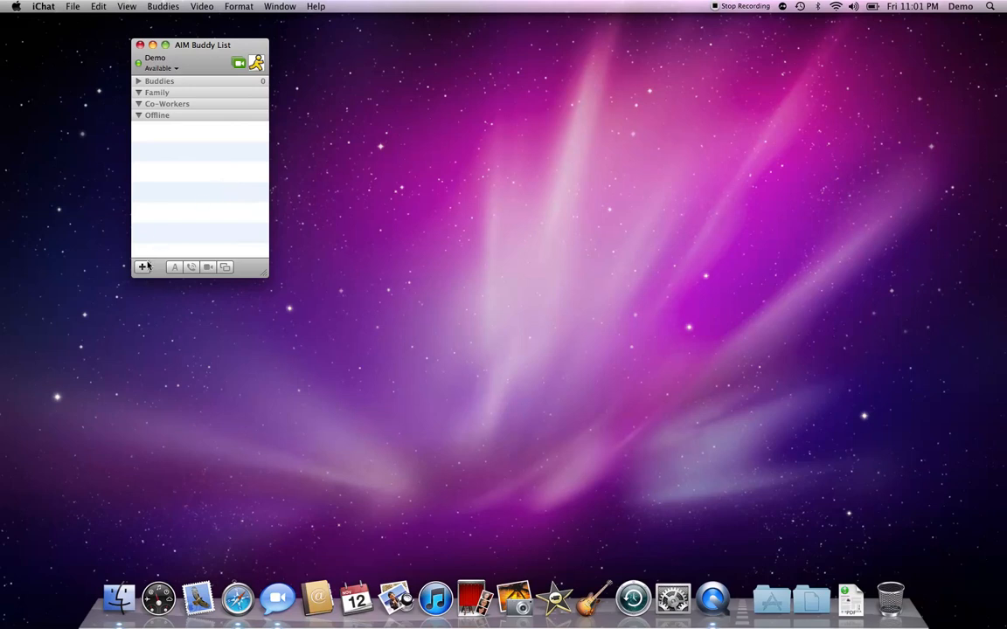
pyautogui.click(141, 266)
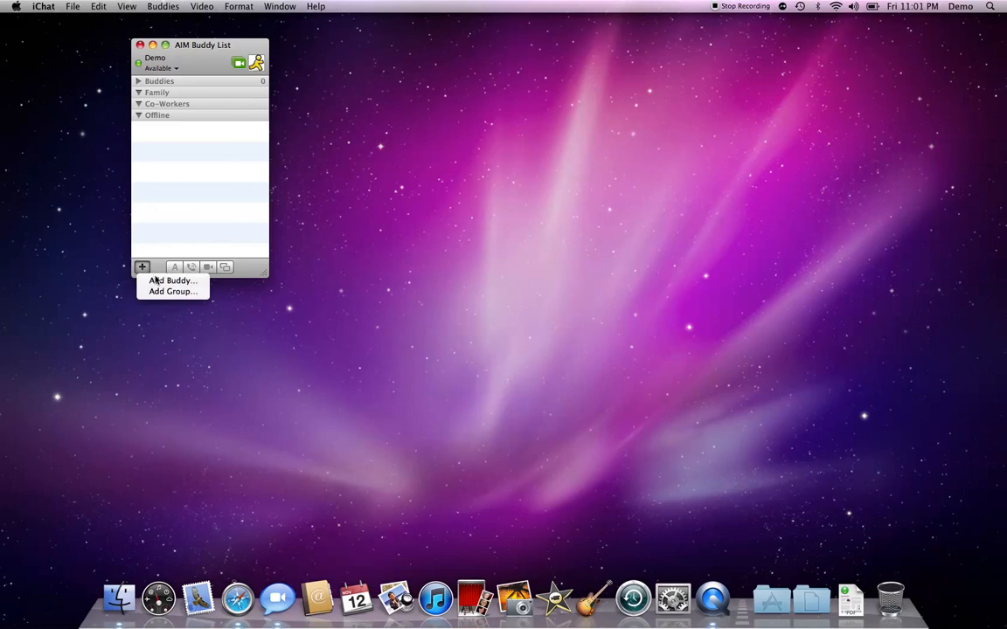
pyautogui.click(142, 266)
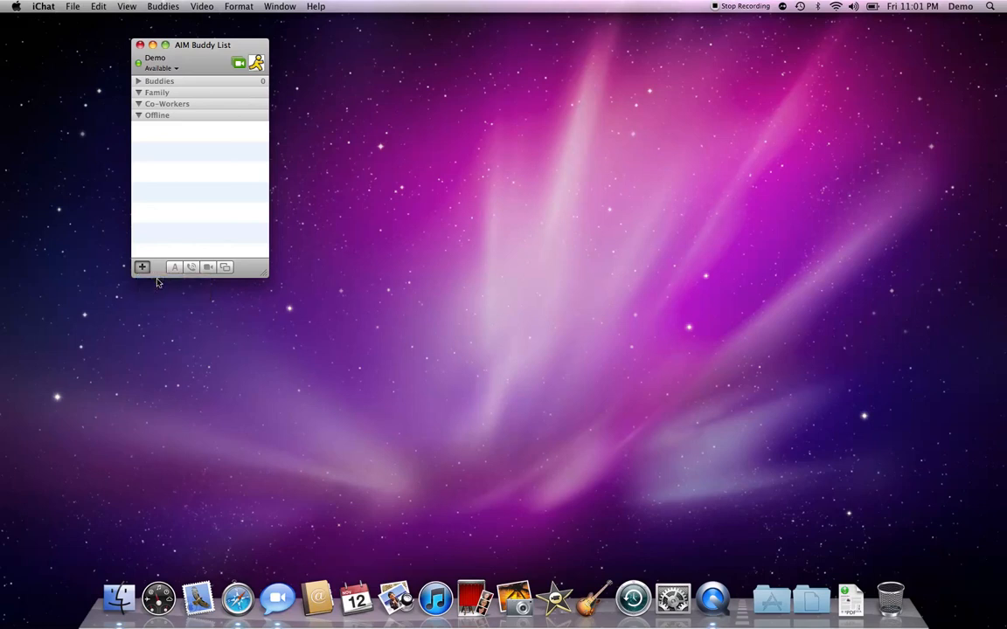
pyautogui.click(141, 267)
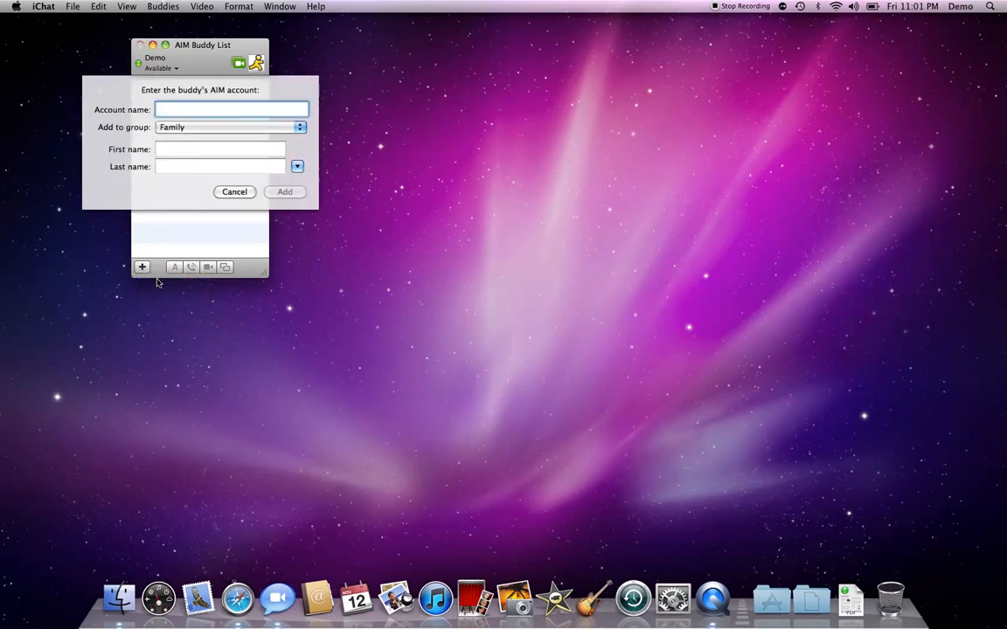
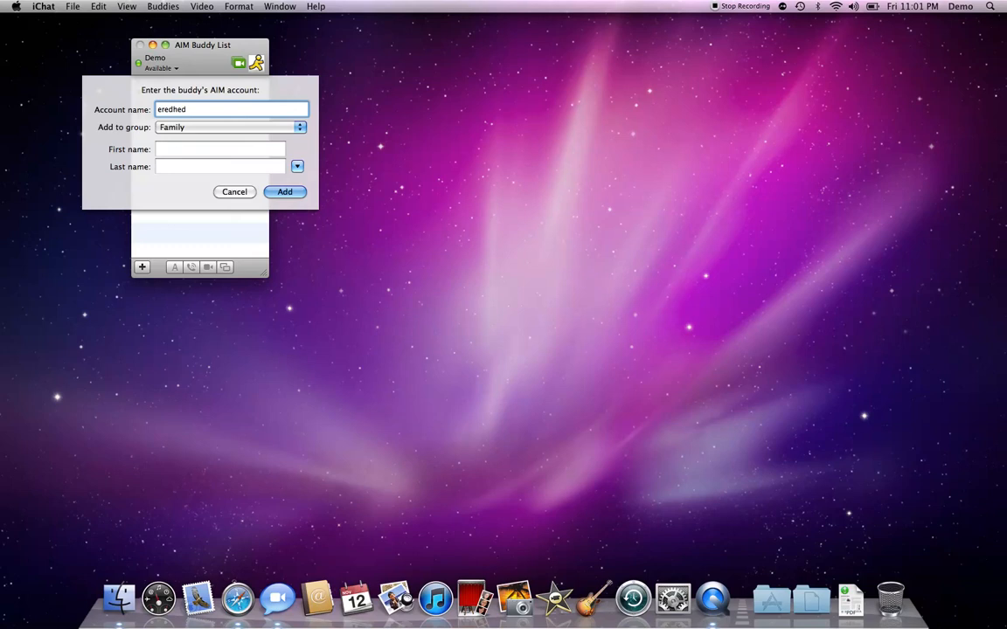
pyautogui.click(285, 191)
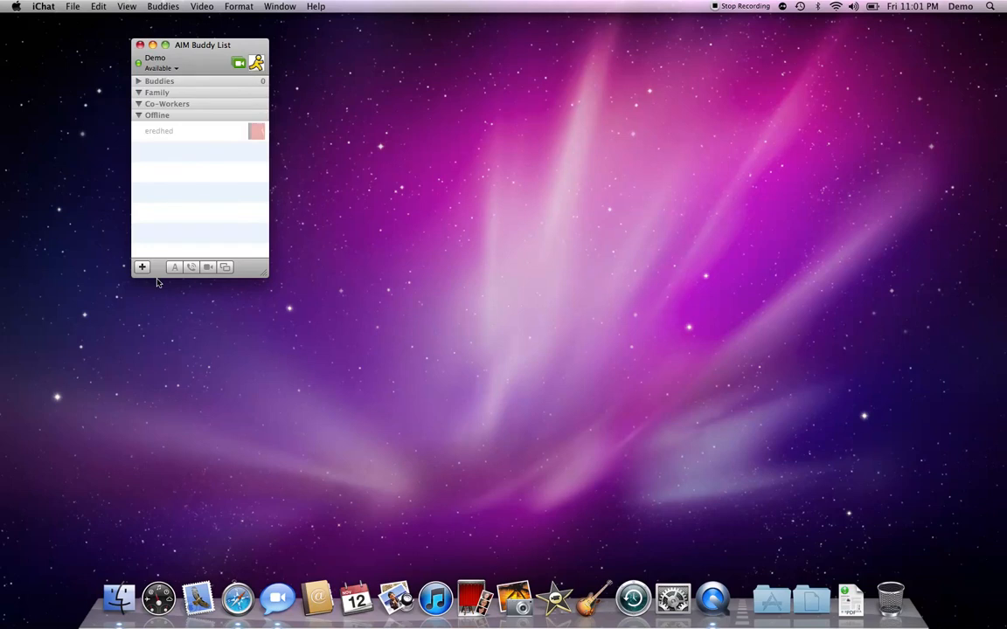
pyautogui.moveTo(165, 131)
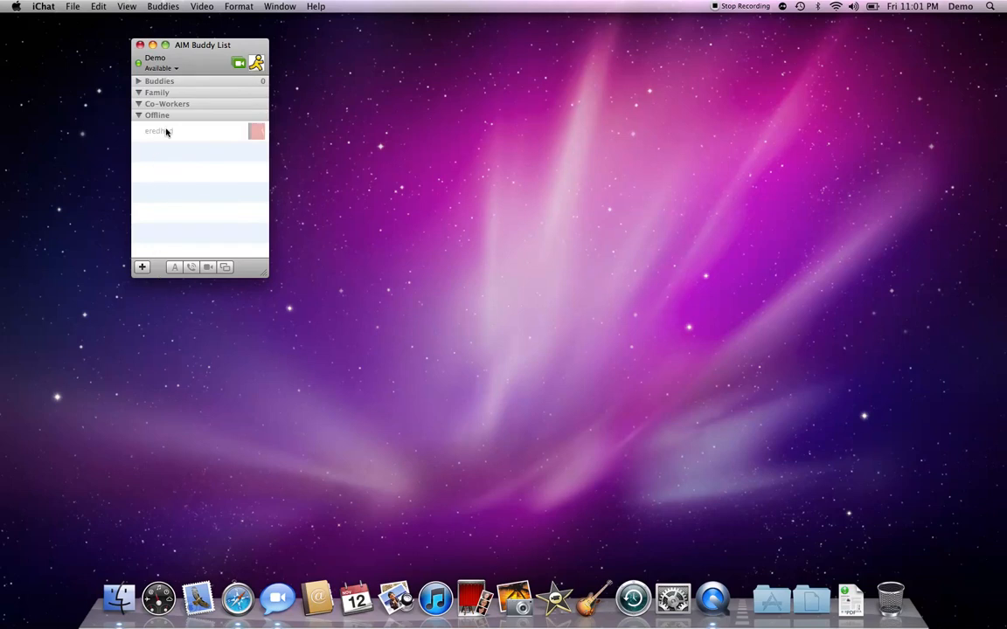
pyautogui.click(175, 131)
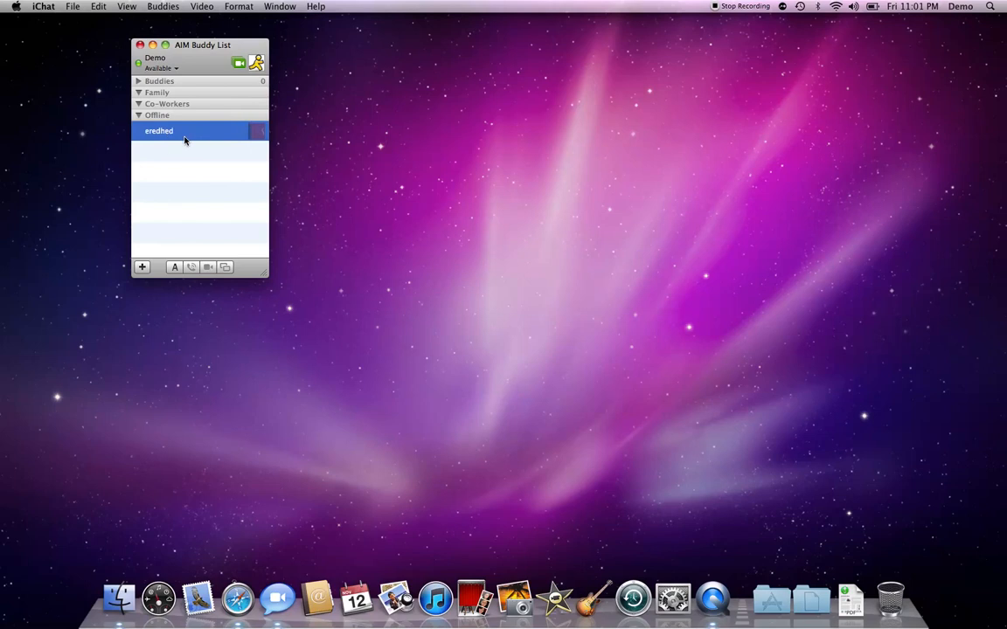
pyautogui.moveTo(174, 267)
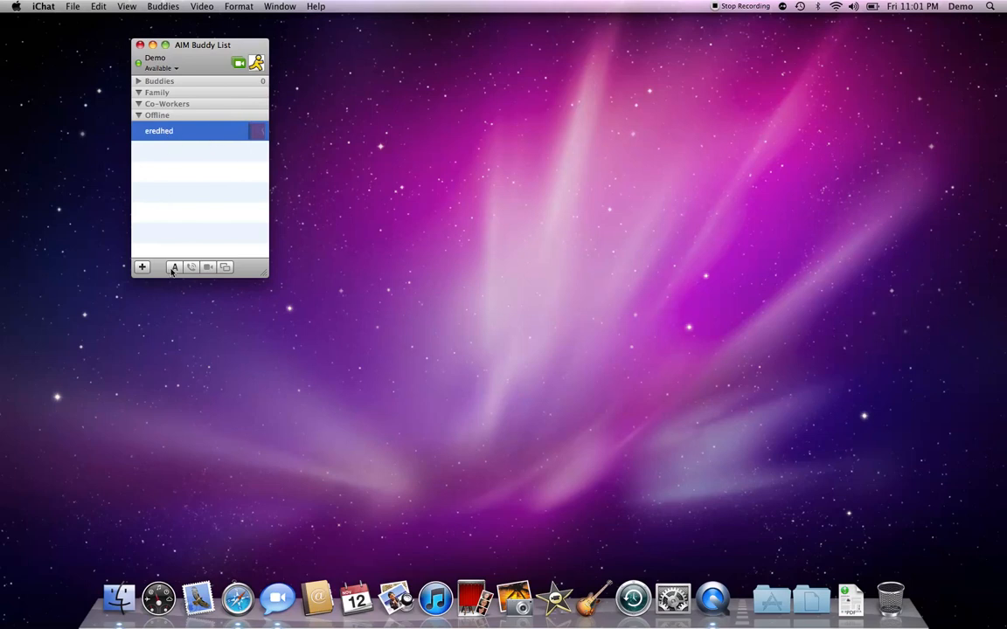
pyautogui.moveTo(174, 269)
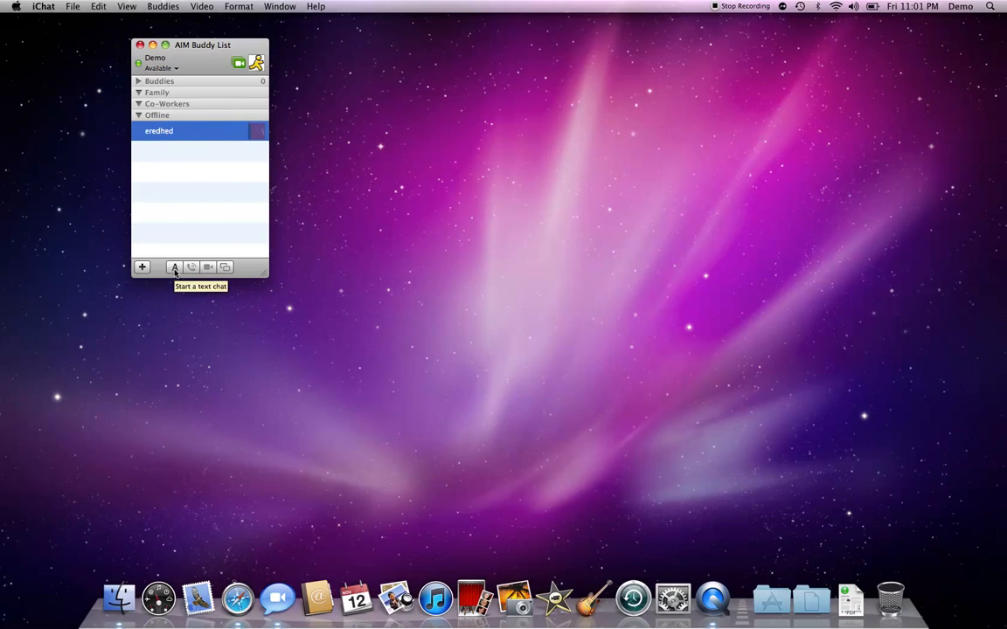
pyautogui.moveTo(208, 272)
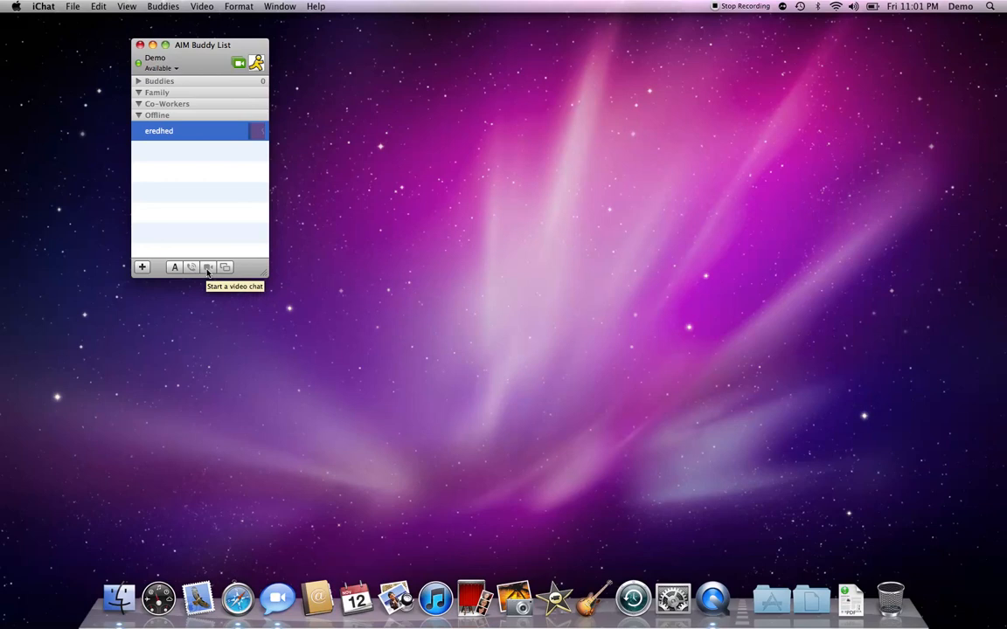
pyautogui.moveTo(174, 268)
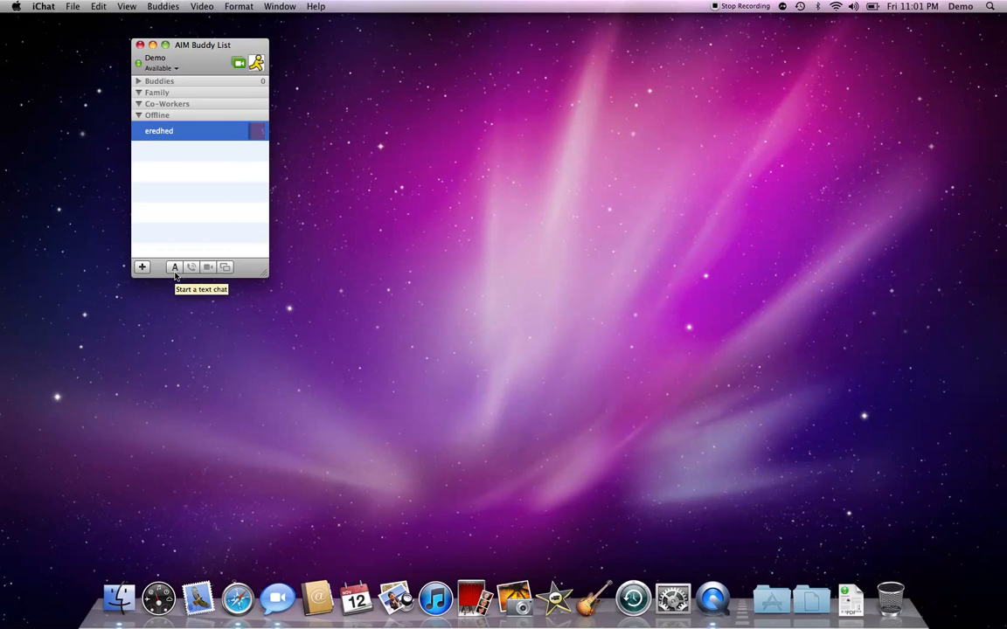
pyautogui.moveTo(192, 267)
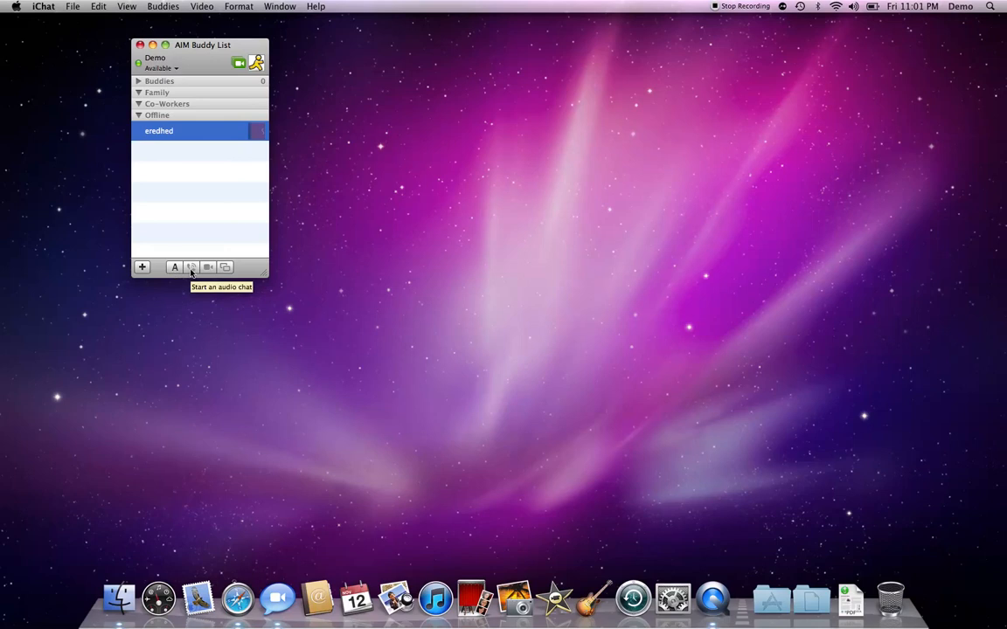
pyautogui.moveTo(208, 266)
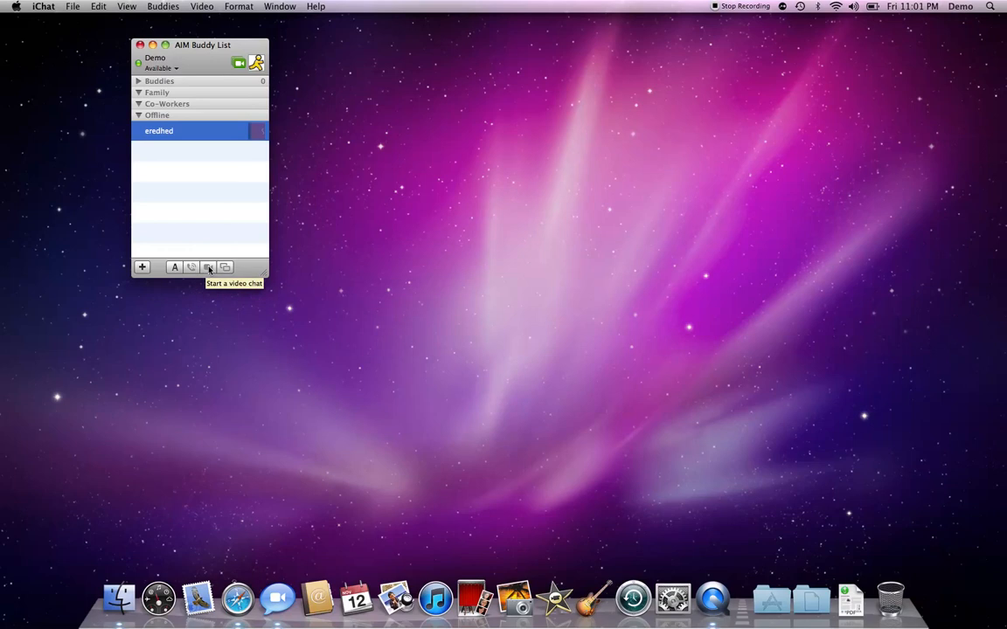
pyautogui.moveTo(225, 267)
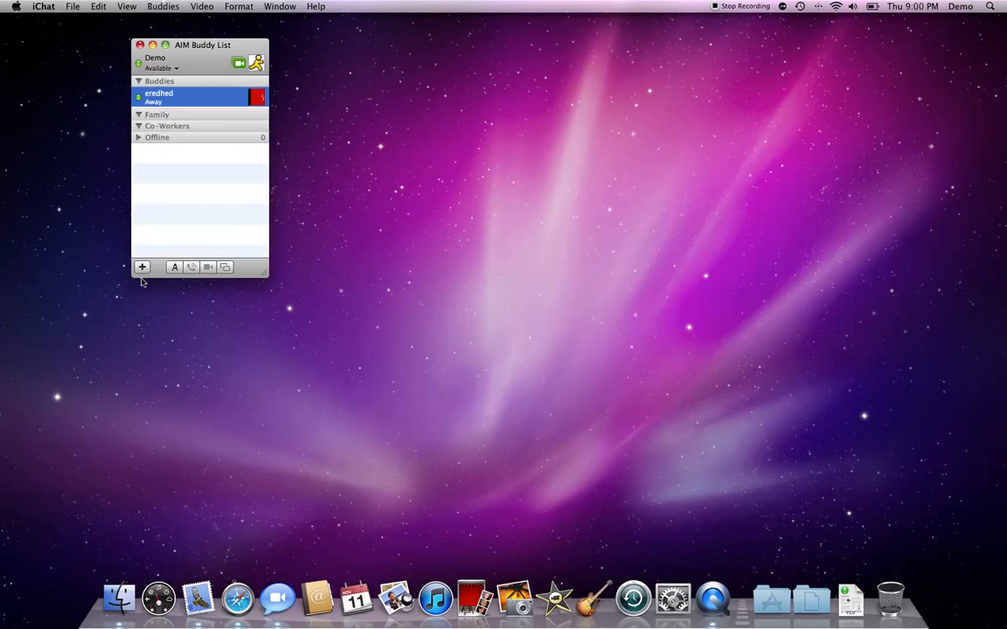
pyautogui.click(142, 266)
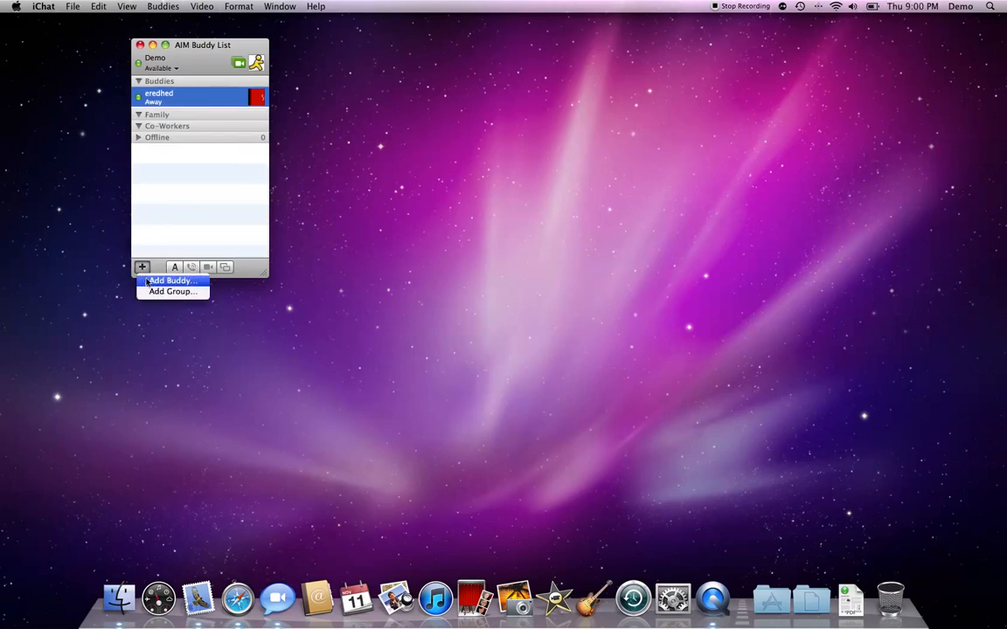
pyautogui.click(170, 281)
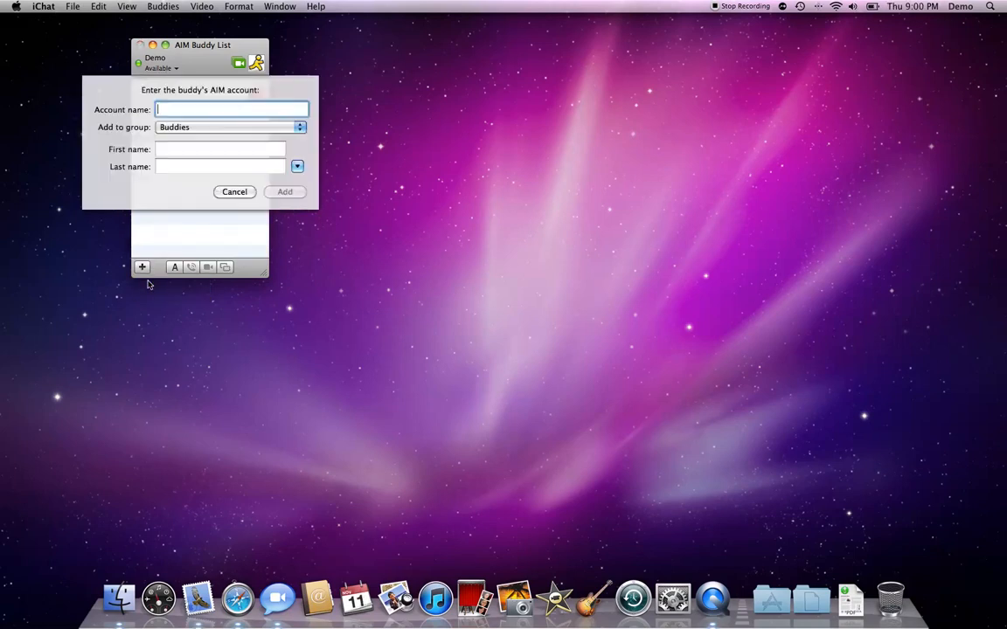
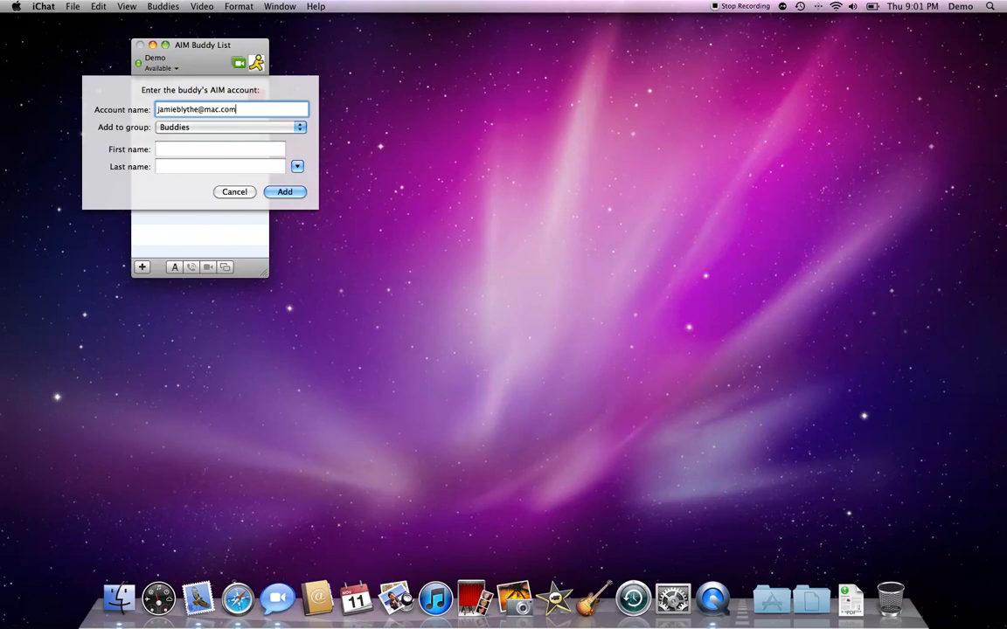
pyautogui.click(219, 149)
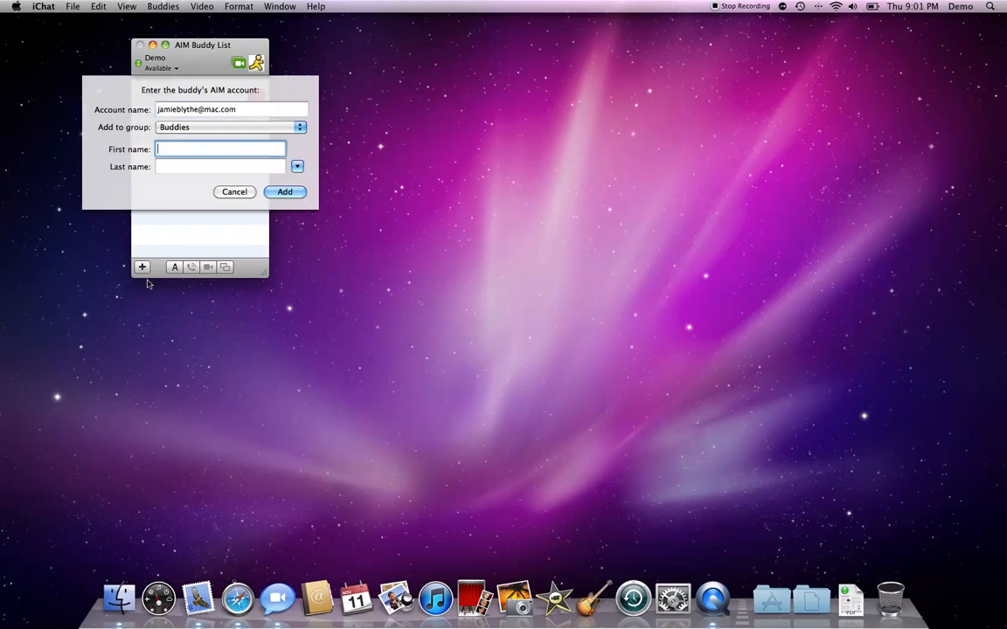
pyautogui.click(284, 192)
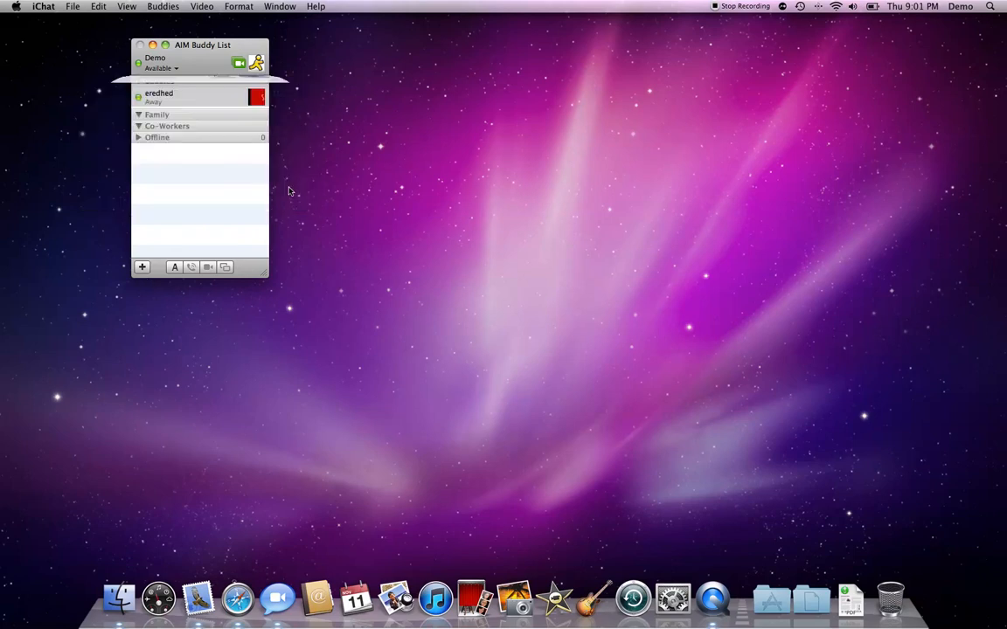
pyautogui.click(175, 96)
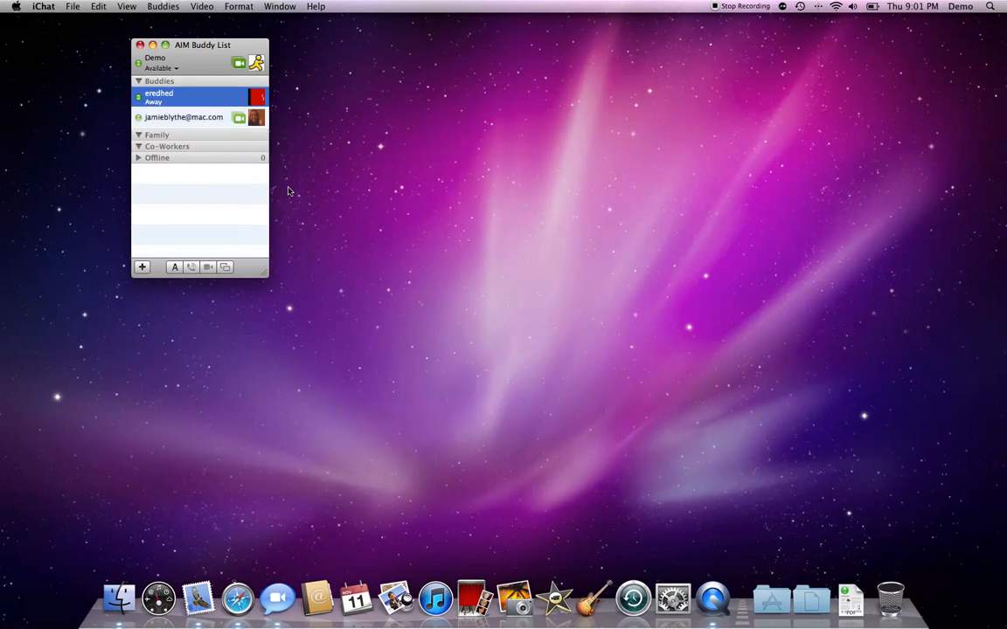
pyautogui.moveTo(262, 146)
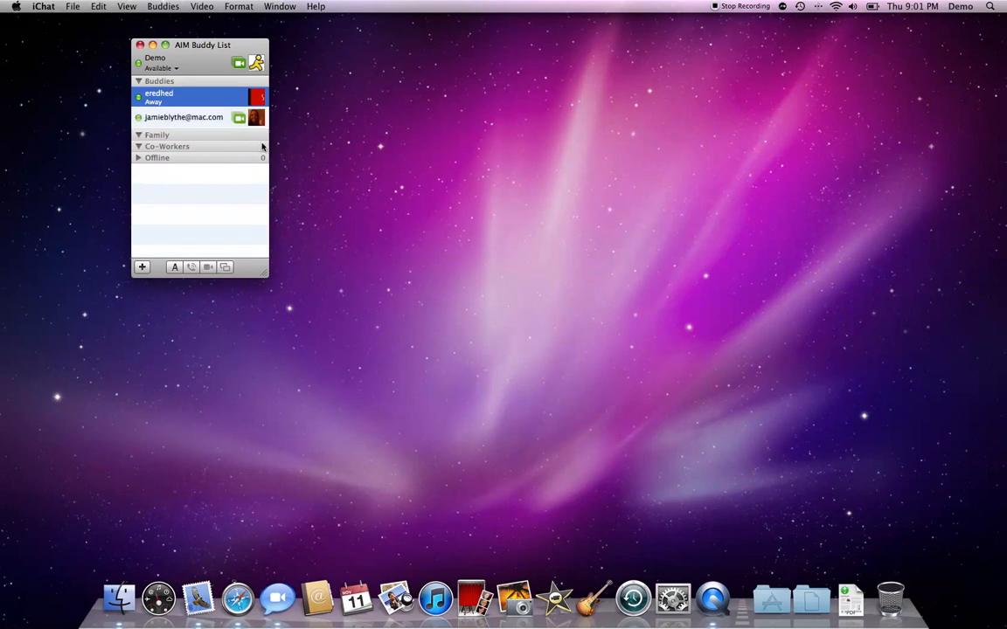
pyautogui.moveTo(241, 118)
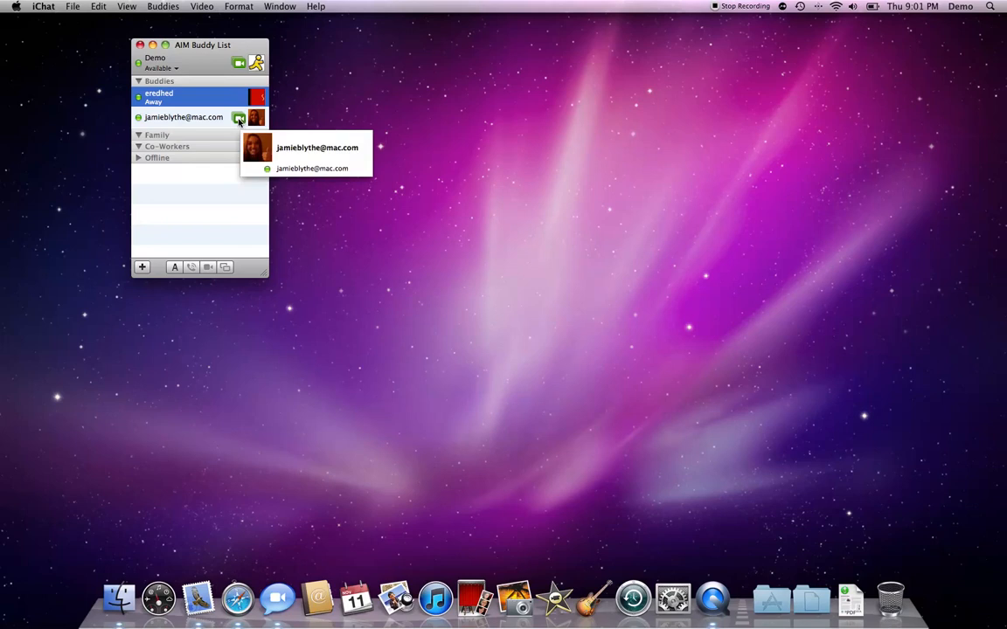
pyautogui.moveTo(224, 122)
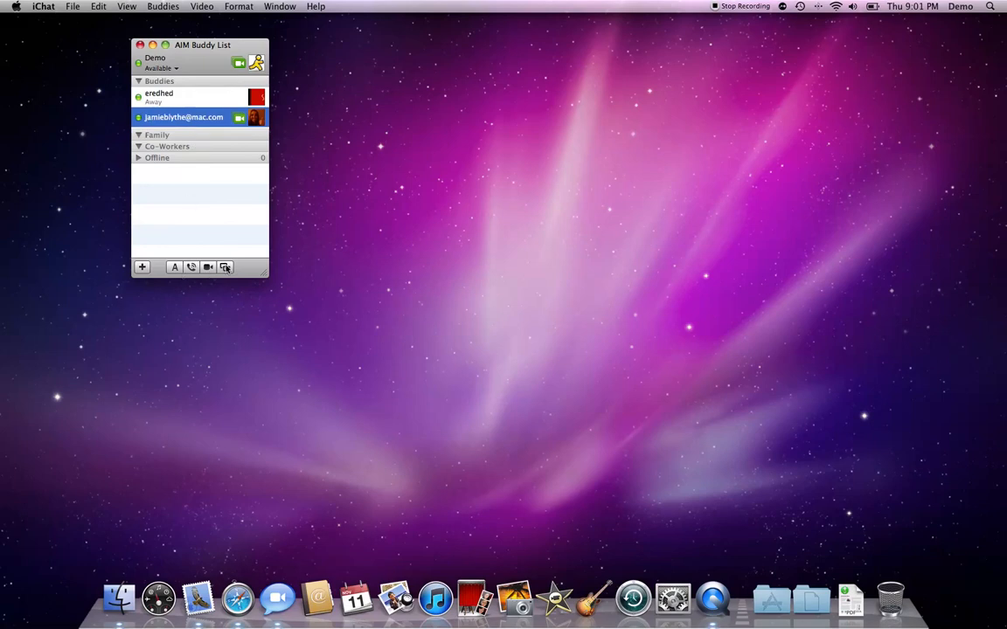
pyautogui.click(225, 266)
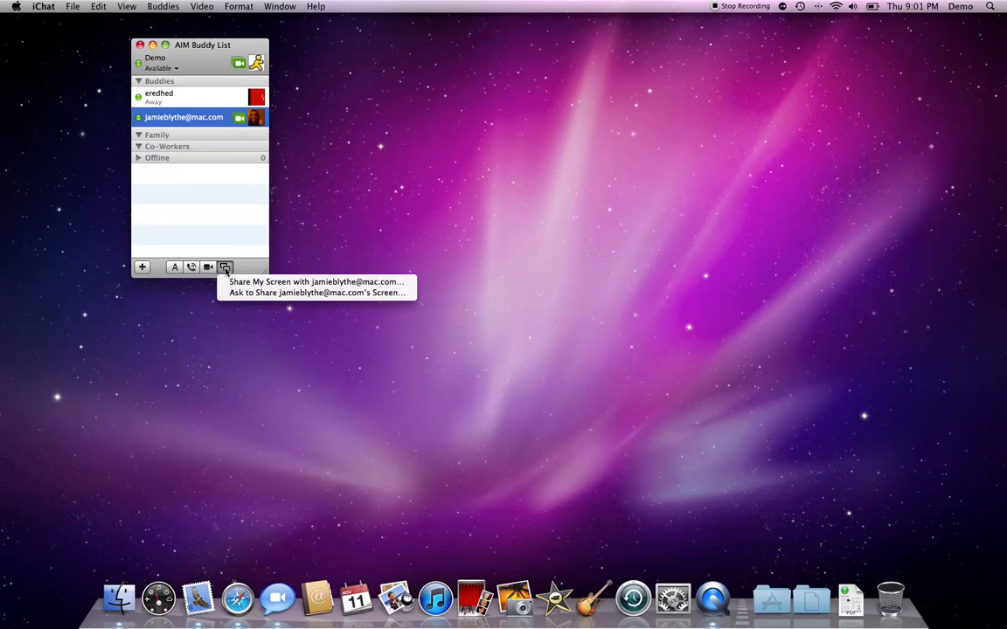
pyautogui.moveTo(315, 282)
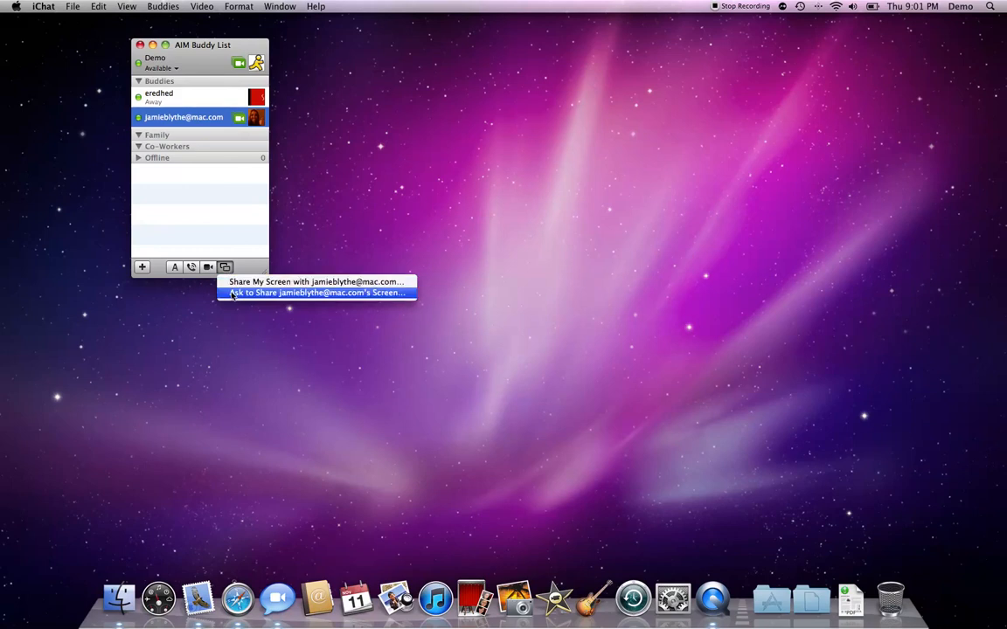
pyautogui.moveTo(315, 282)
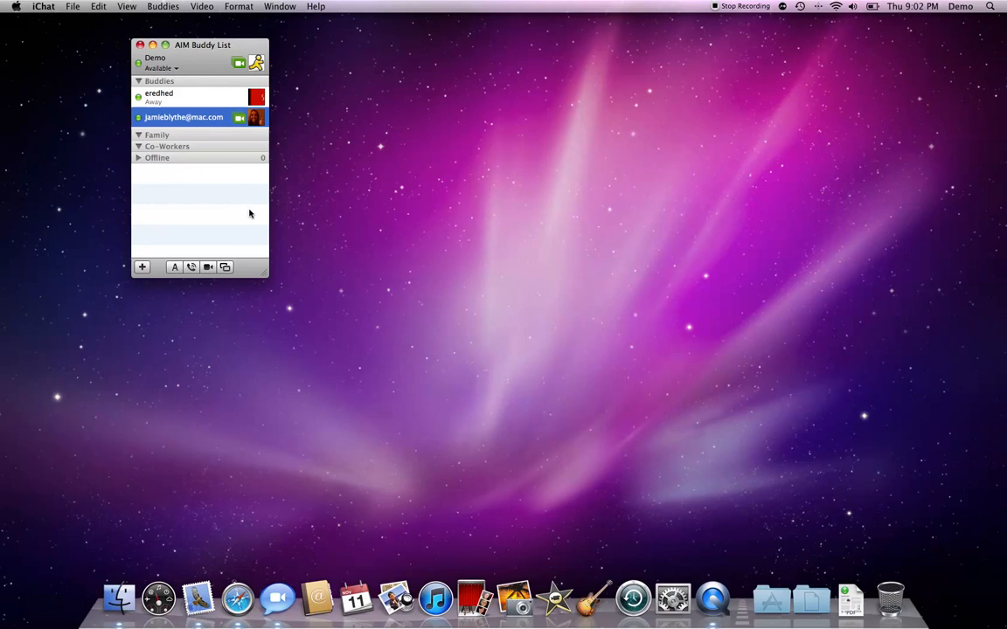
pyautogui.moveTo(276, 182)
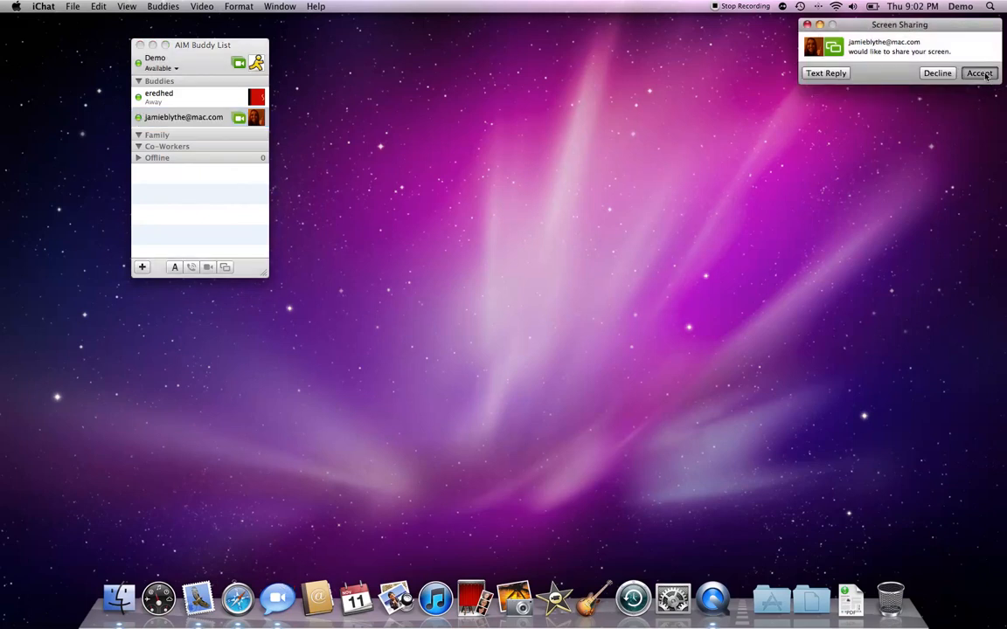
pyautogui.click(978, 72)
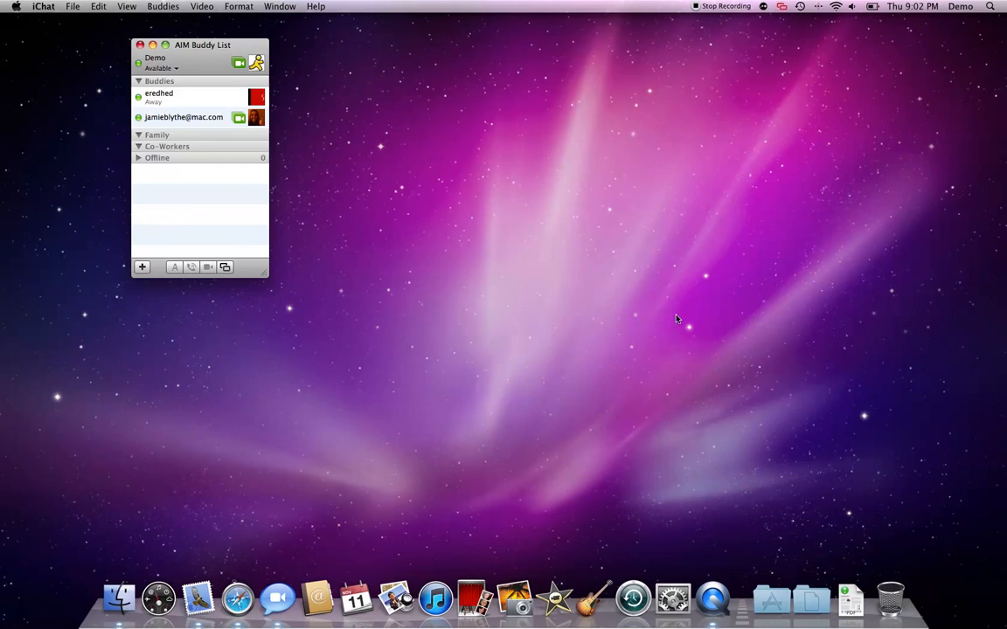
pyautogui.moveTo(321, 442)
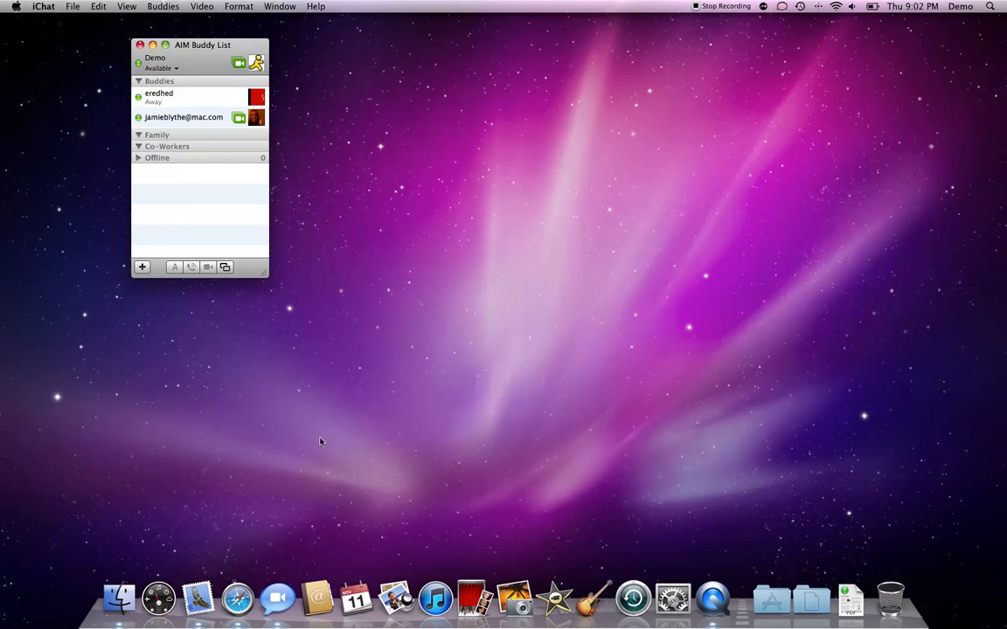
pyautogui.moveTo(451, 348)
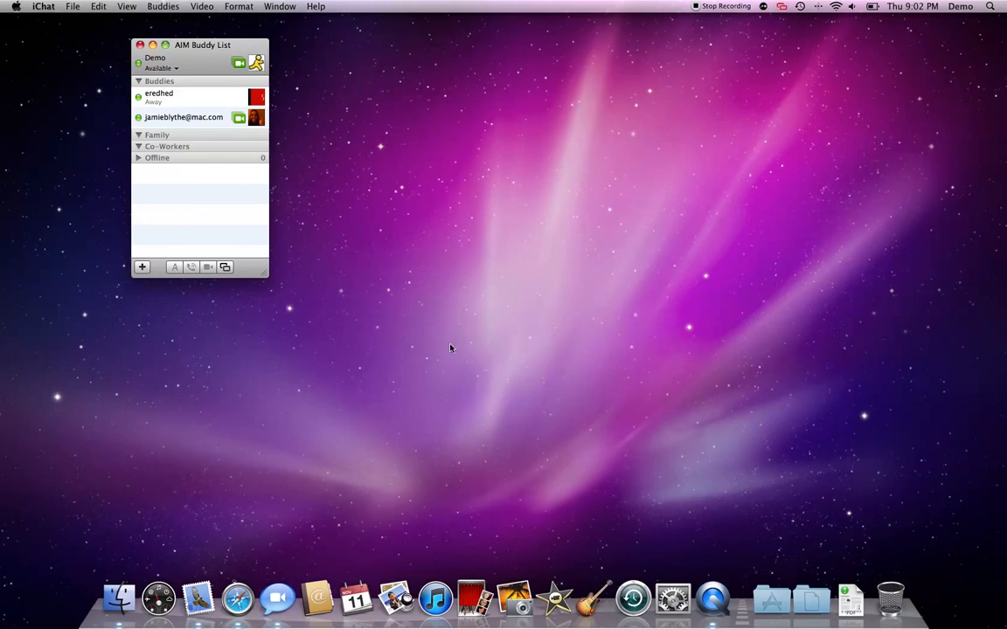
pyautogui.moveTo(447, 288)
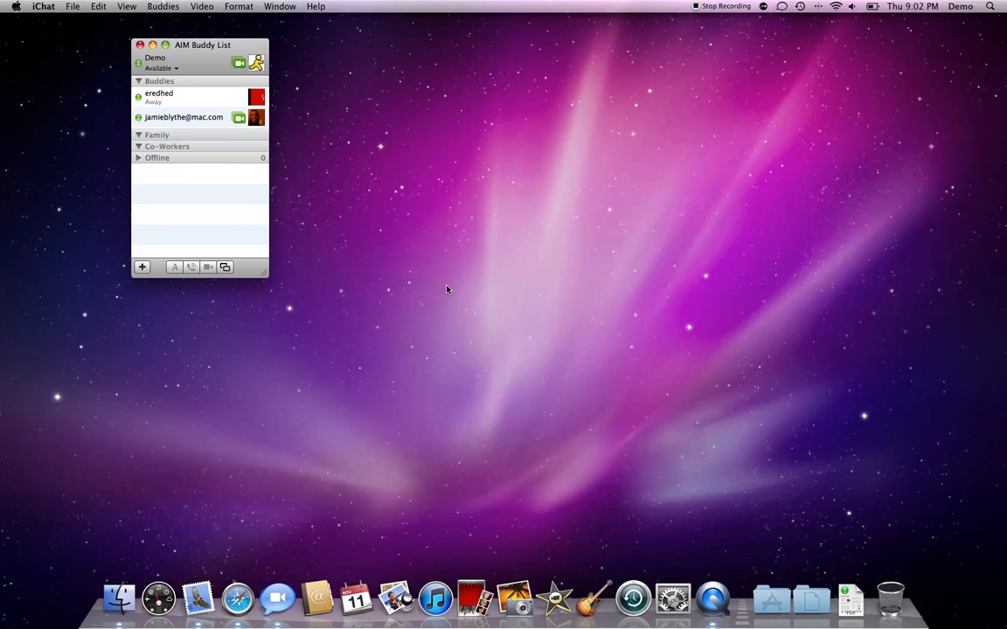
pyautogui.moveTo(458, 216)
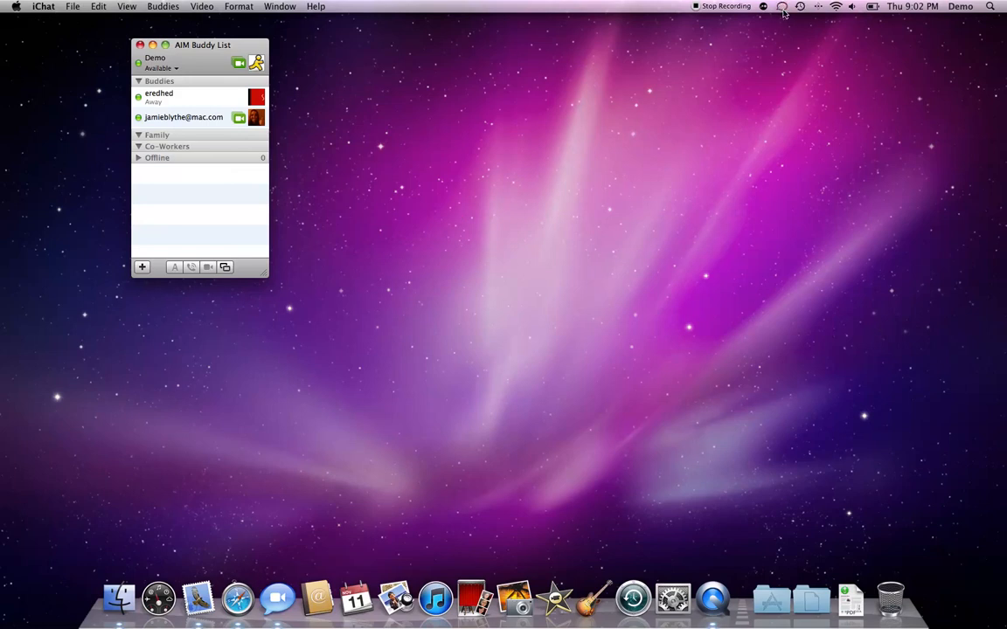
pyautogui.click(781, 6)
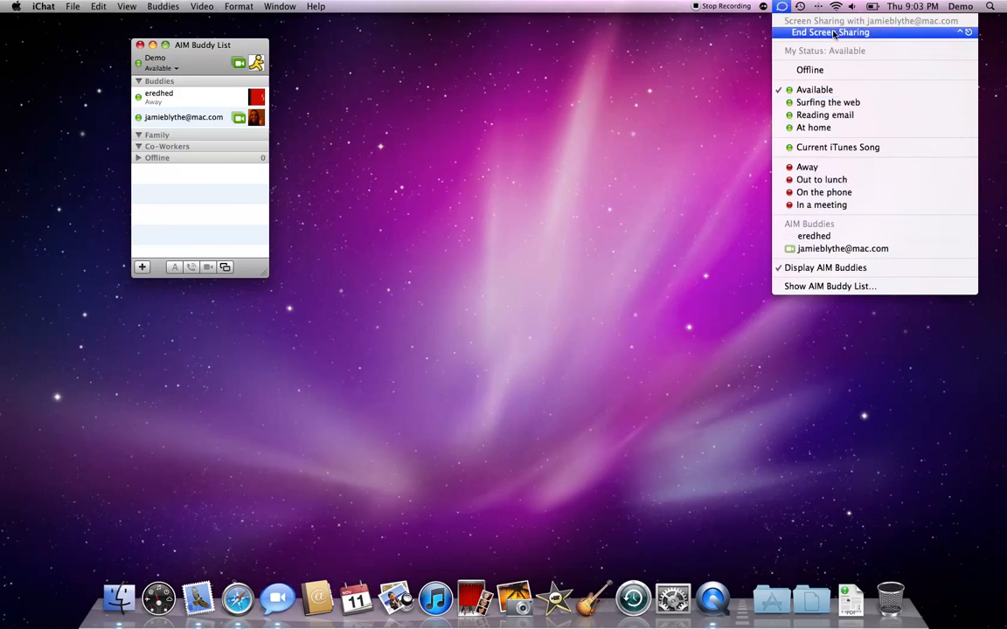
pyautogui.click(827, 31)
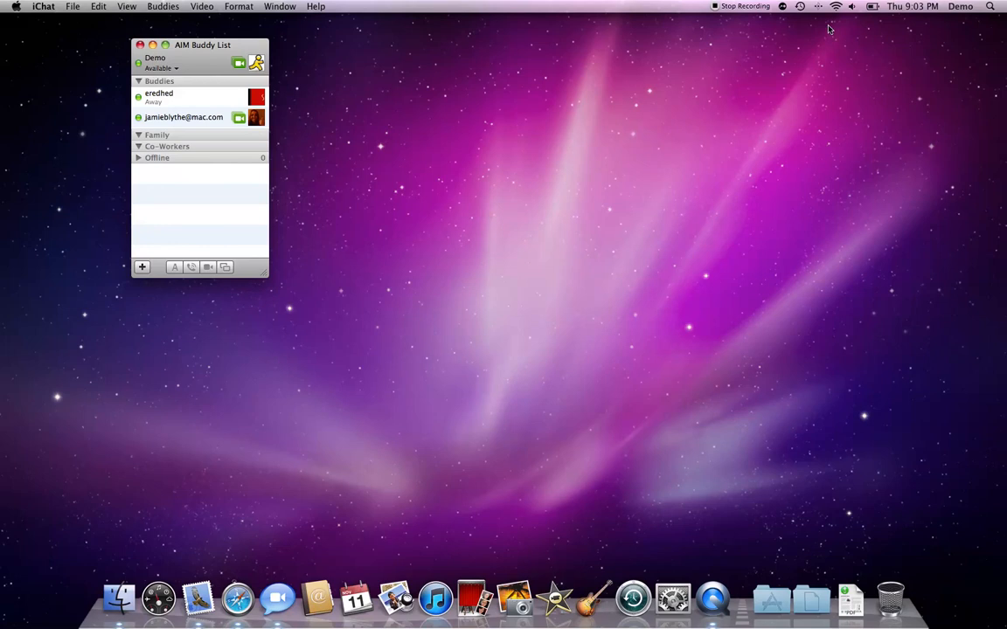
pyautogui.moveTo(445, 70)
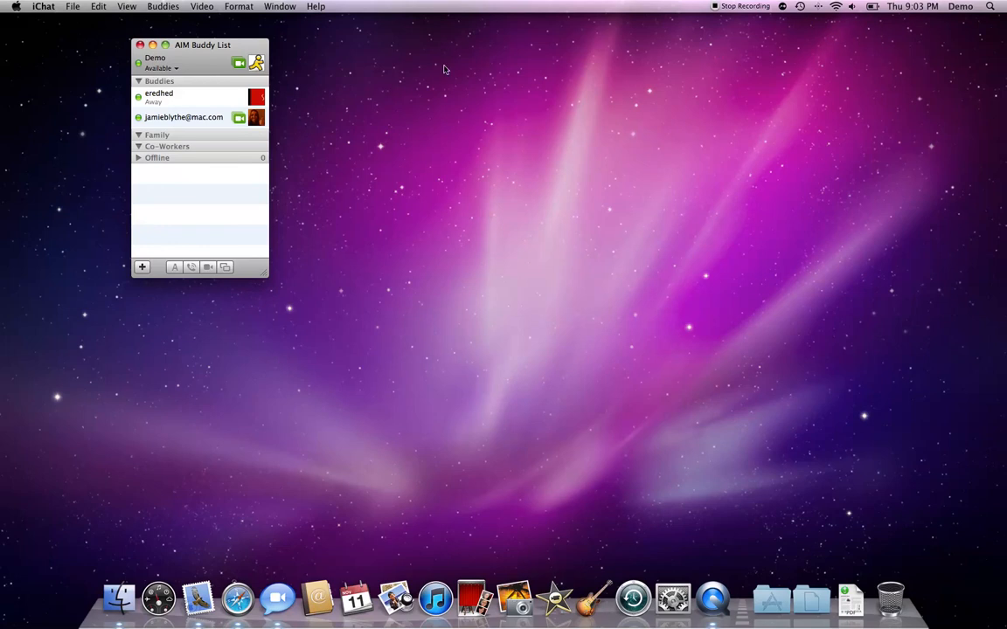
pyautogui.moveTo(41, 8)
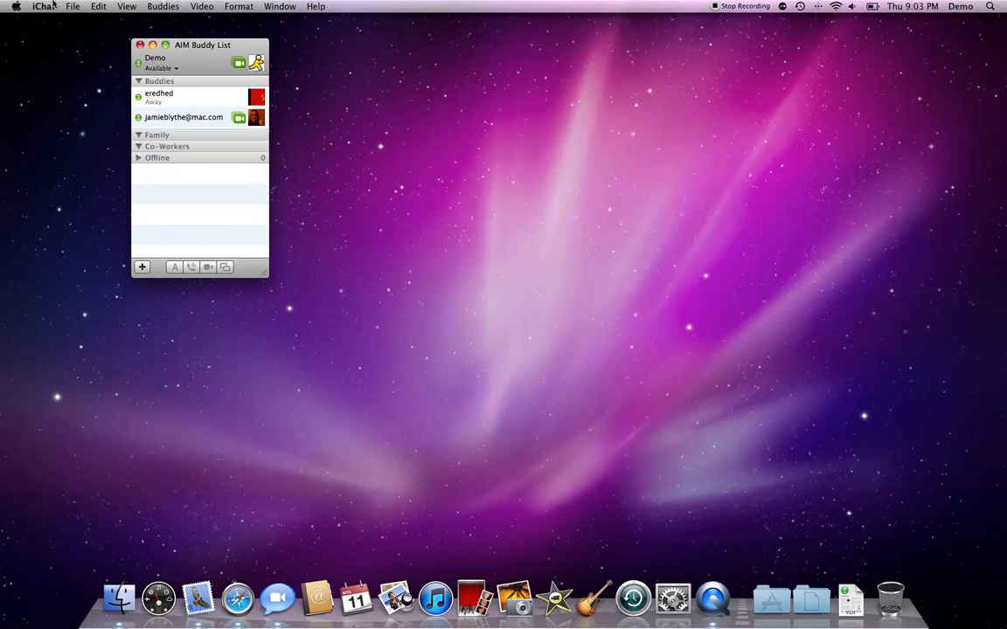
# - Enable Show status in menu bar in General preferences and view the menu-bar status list
pyautogui.click(42, 5)
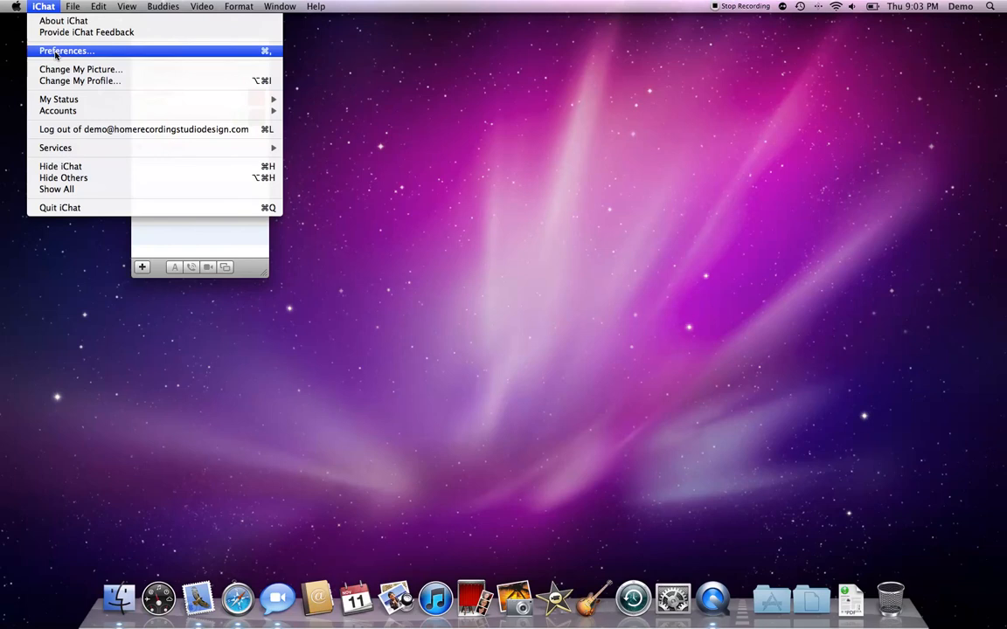
pyautogui.click(68, 46)
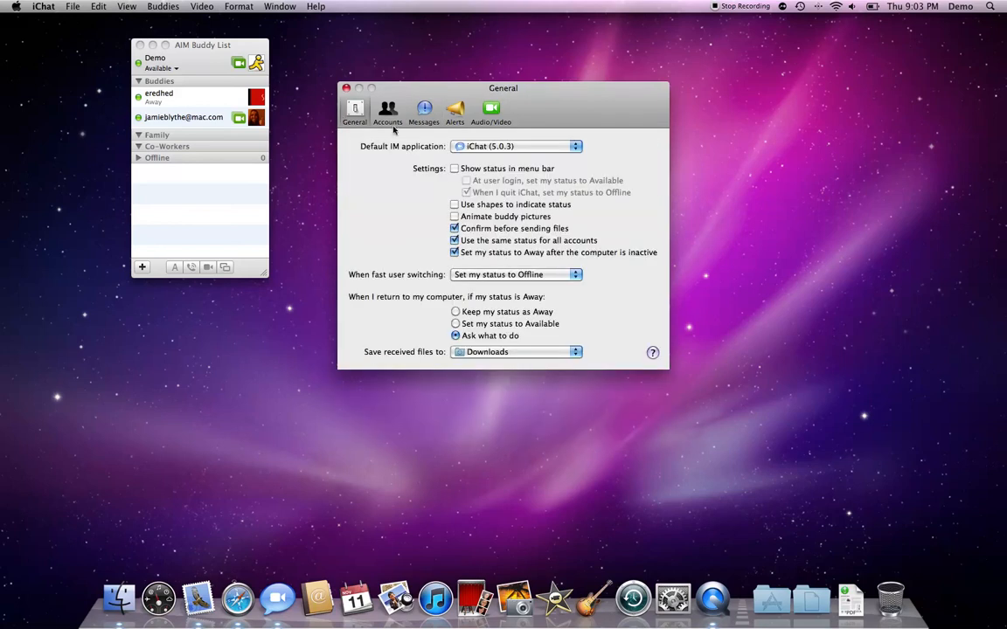
pyautogui.click(455, 169)
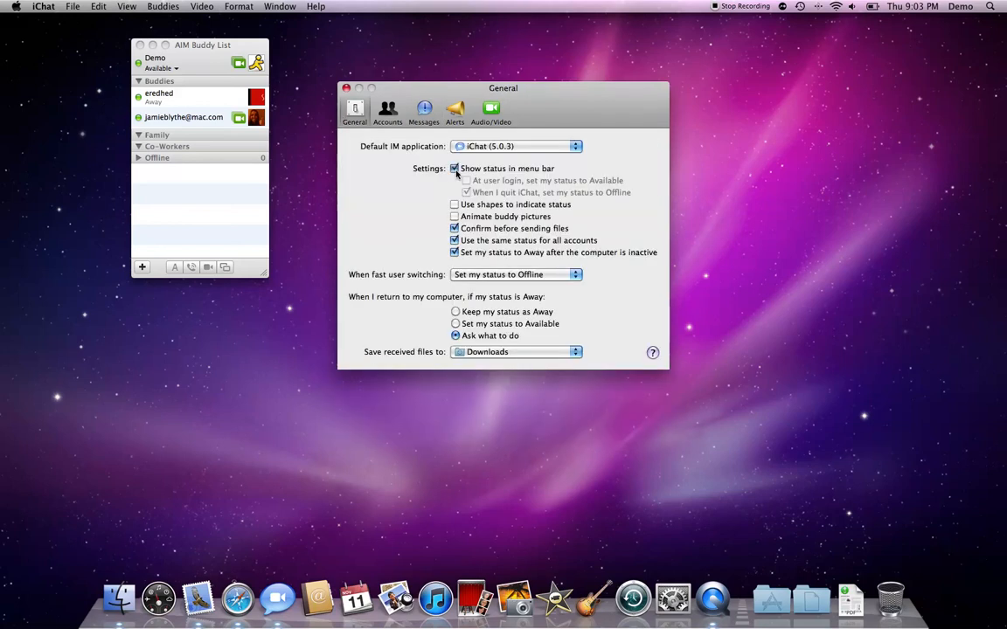
pyautogui.click(467, 192)
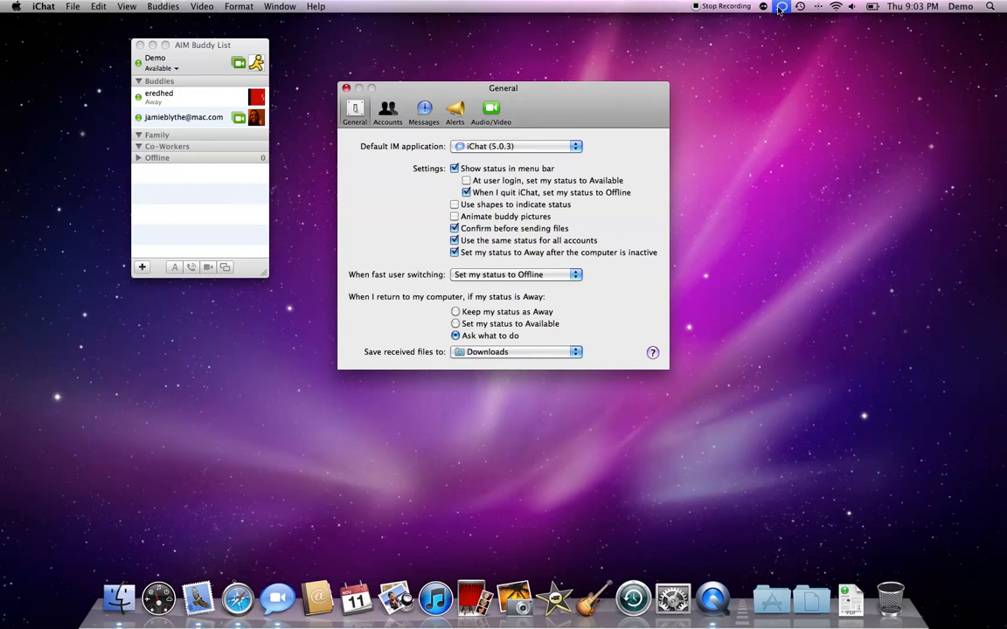
pyautogui.click(784, 7)
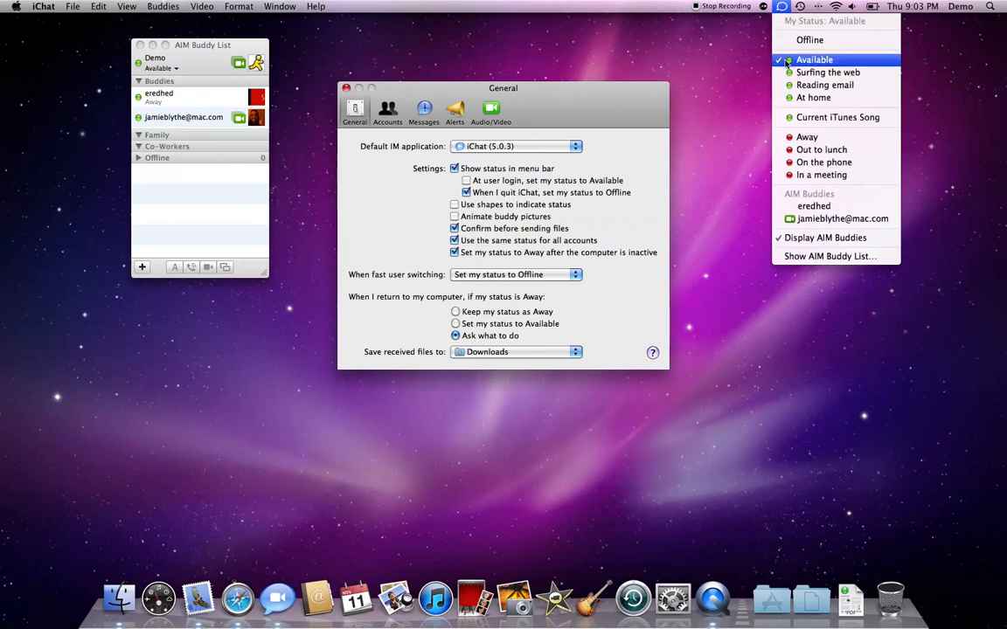
pyautogui.moveTo(806, 39)
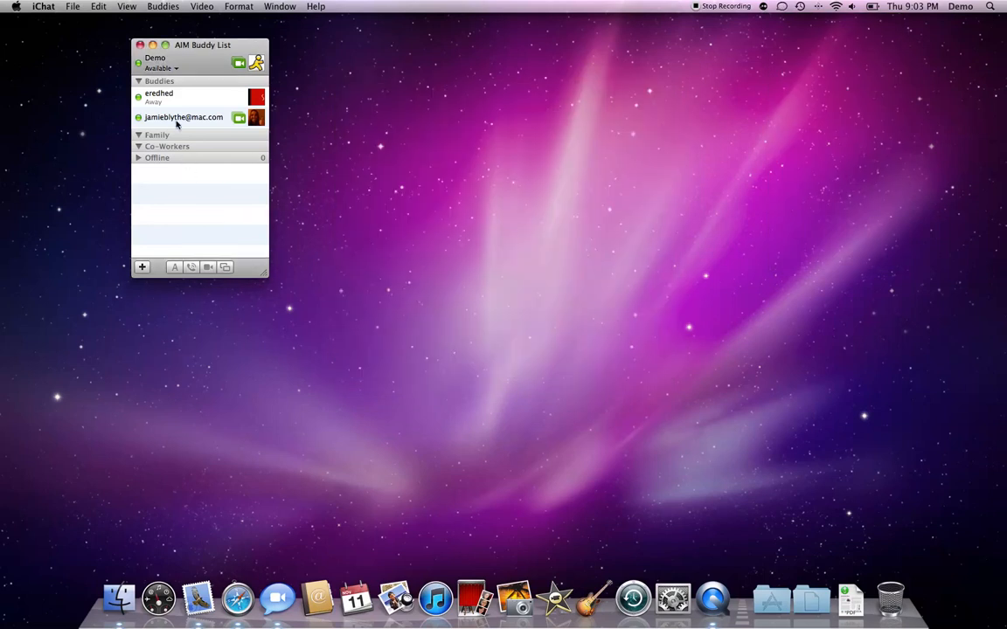
pyautogui.click(183, 117)
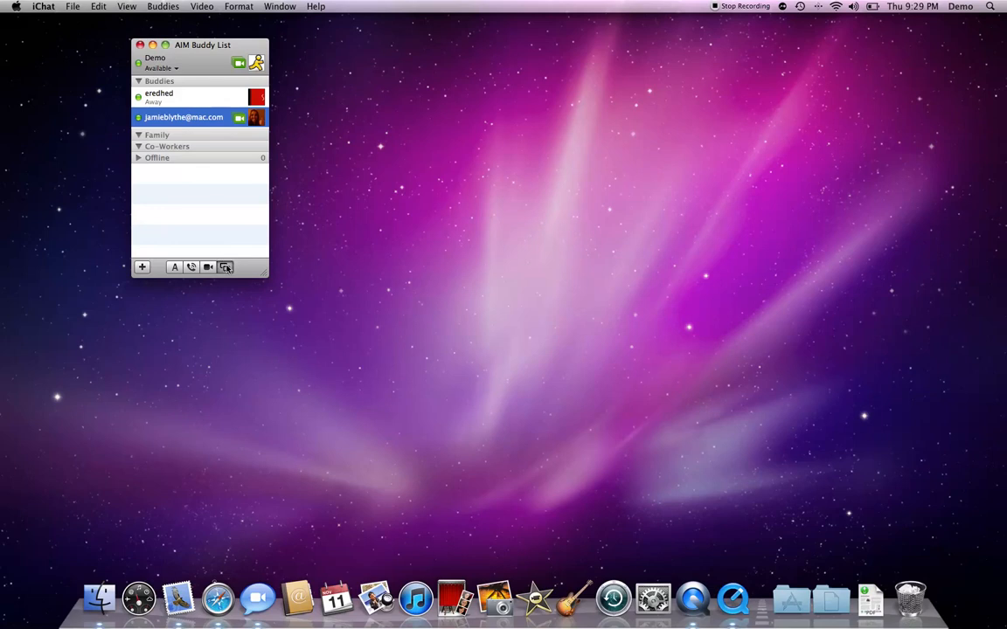
pyautogui.click(225, 267)
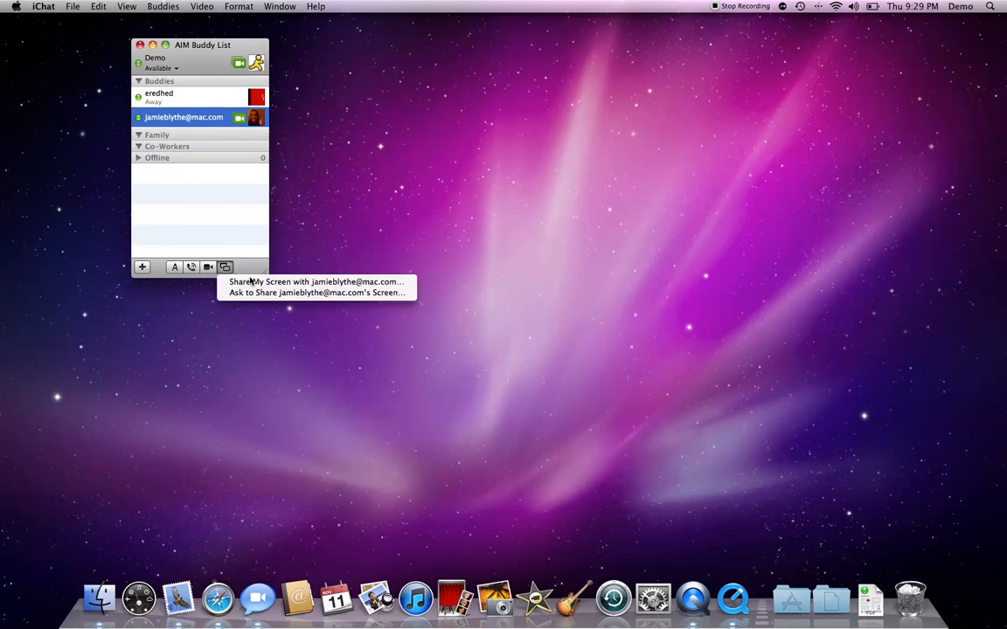
pyautogui.moveTo(256, 292)
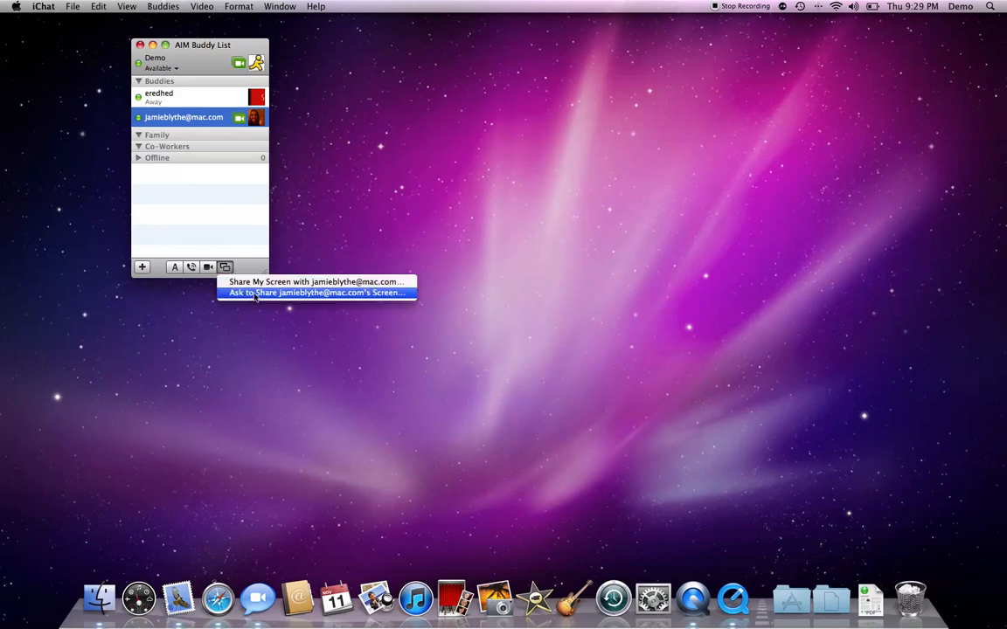
pyautogui.moveTo(319, 281)
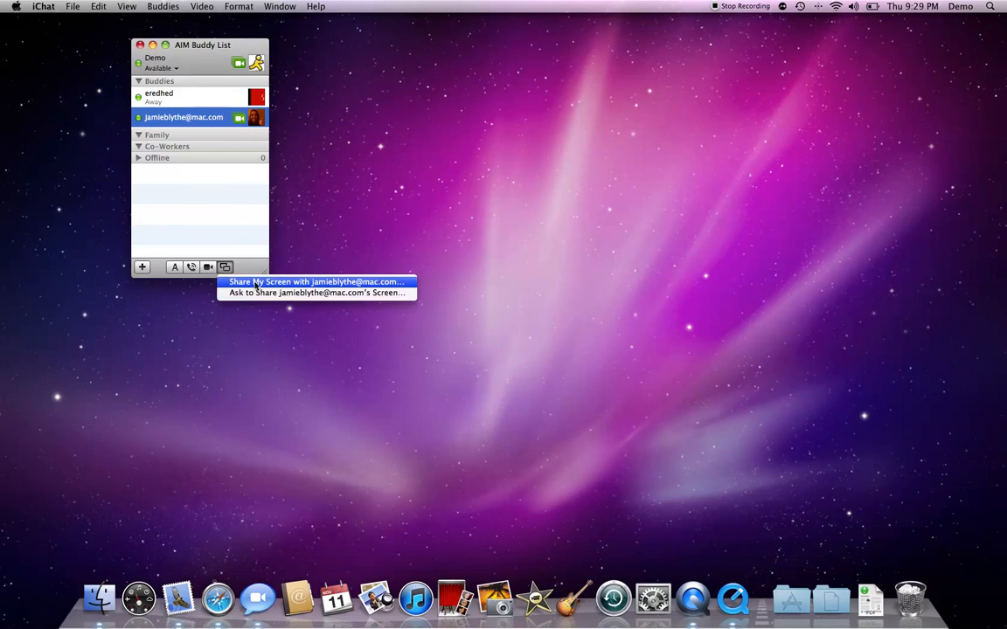
pyautogui.click(316, 281)
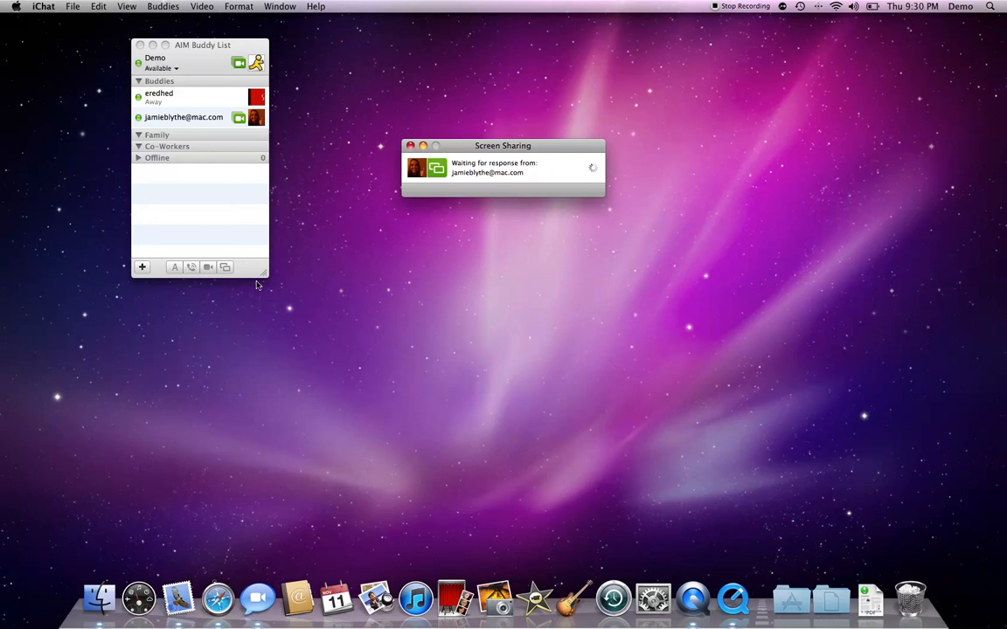
pyautogui.click(401, 145)
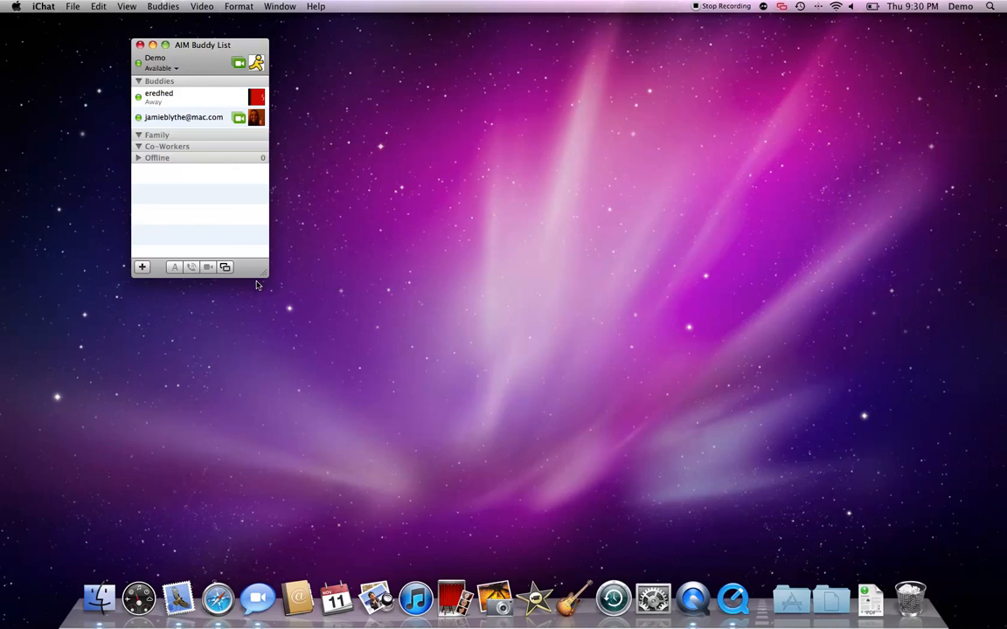
pyautogui.moveTo(375, 190)
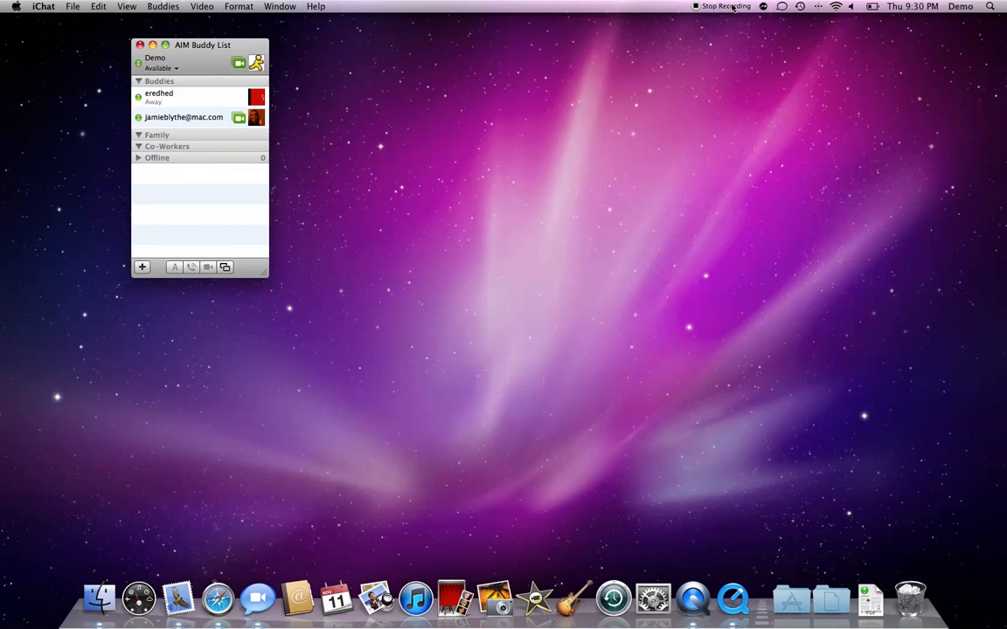
pyautogui.click(782, 7)
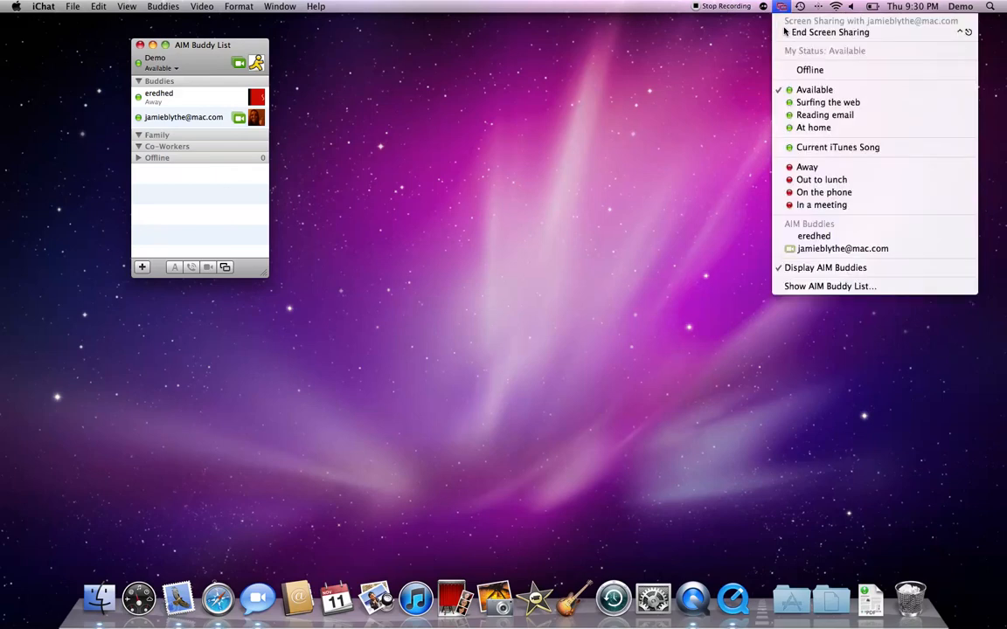